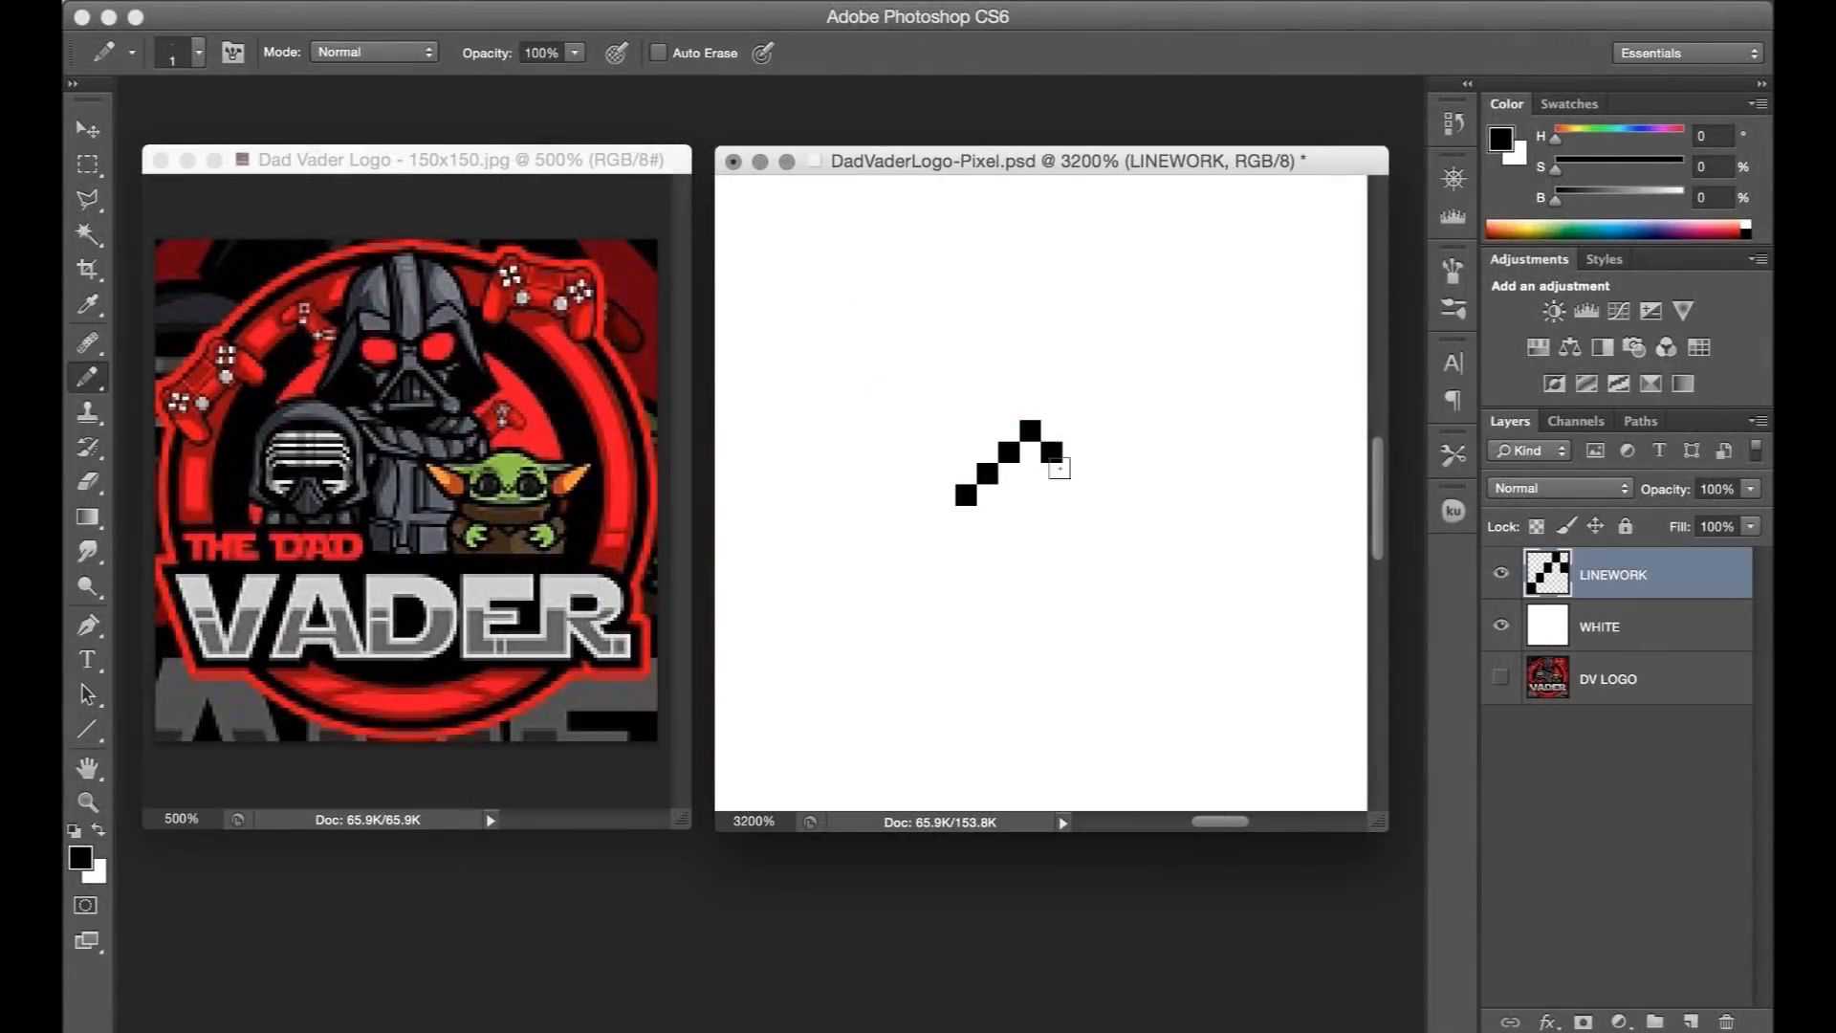
Draw Vader's helmet outline with sloping sides and a top pixel in black 1px Pencil.
{"action": "left_click_drag", "start_coordinate": [1027, 443], "coordinate": [1111, 521]}
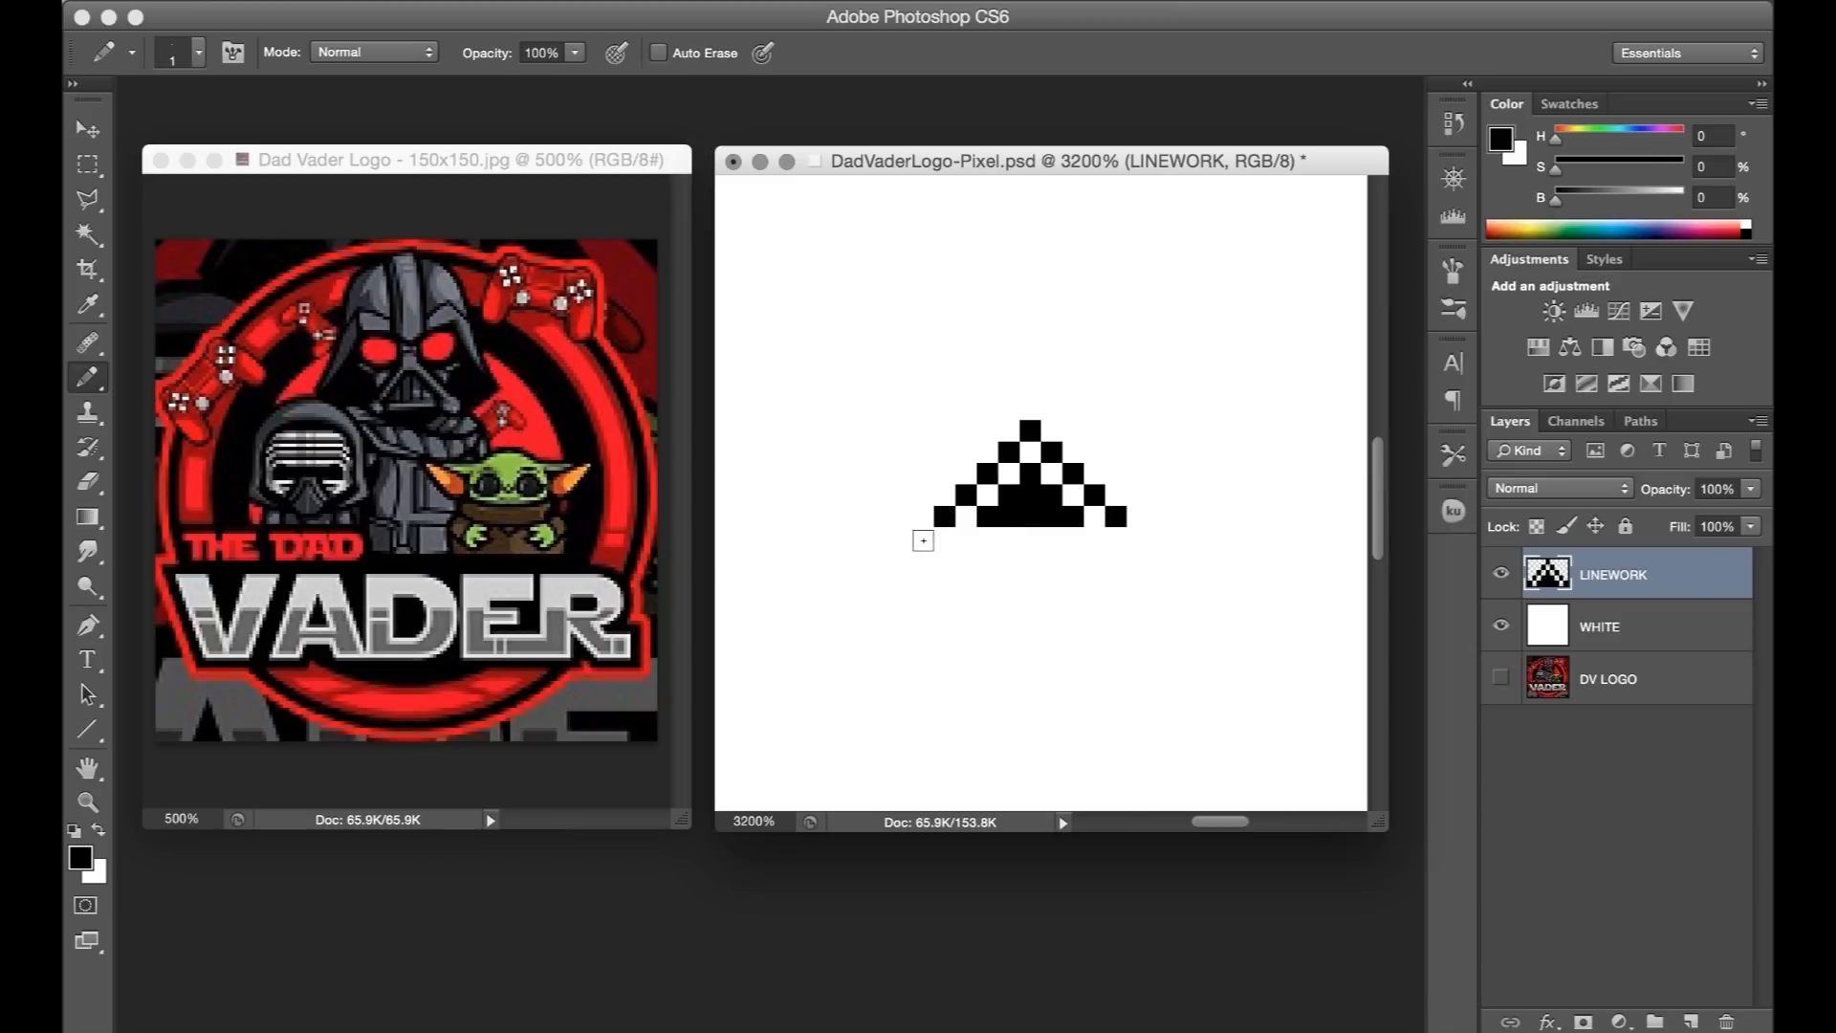
{"action": "left_click_drag", "start_coordinate": [925, 538], "coordinate": [1164, 553]}
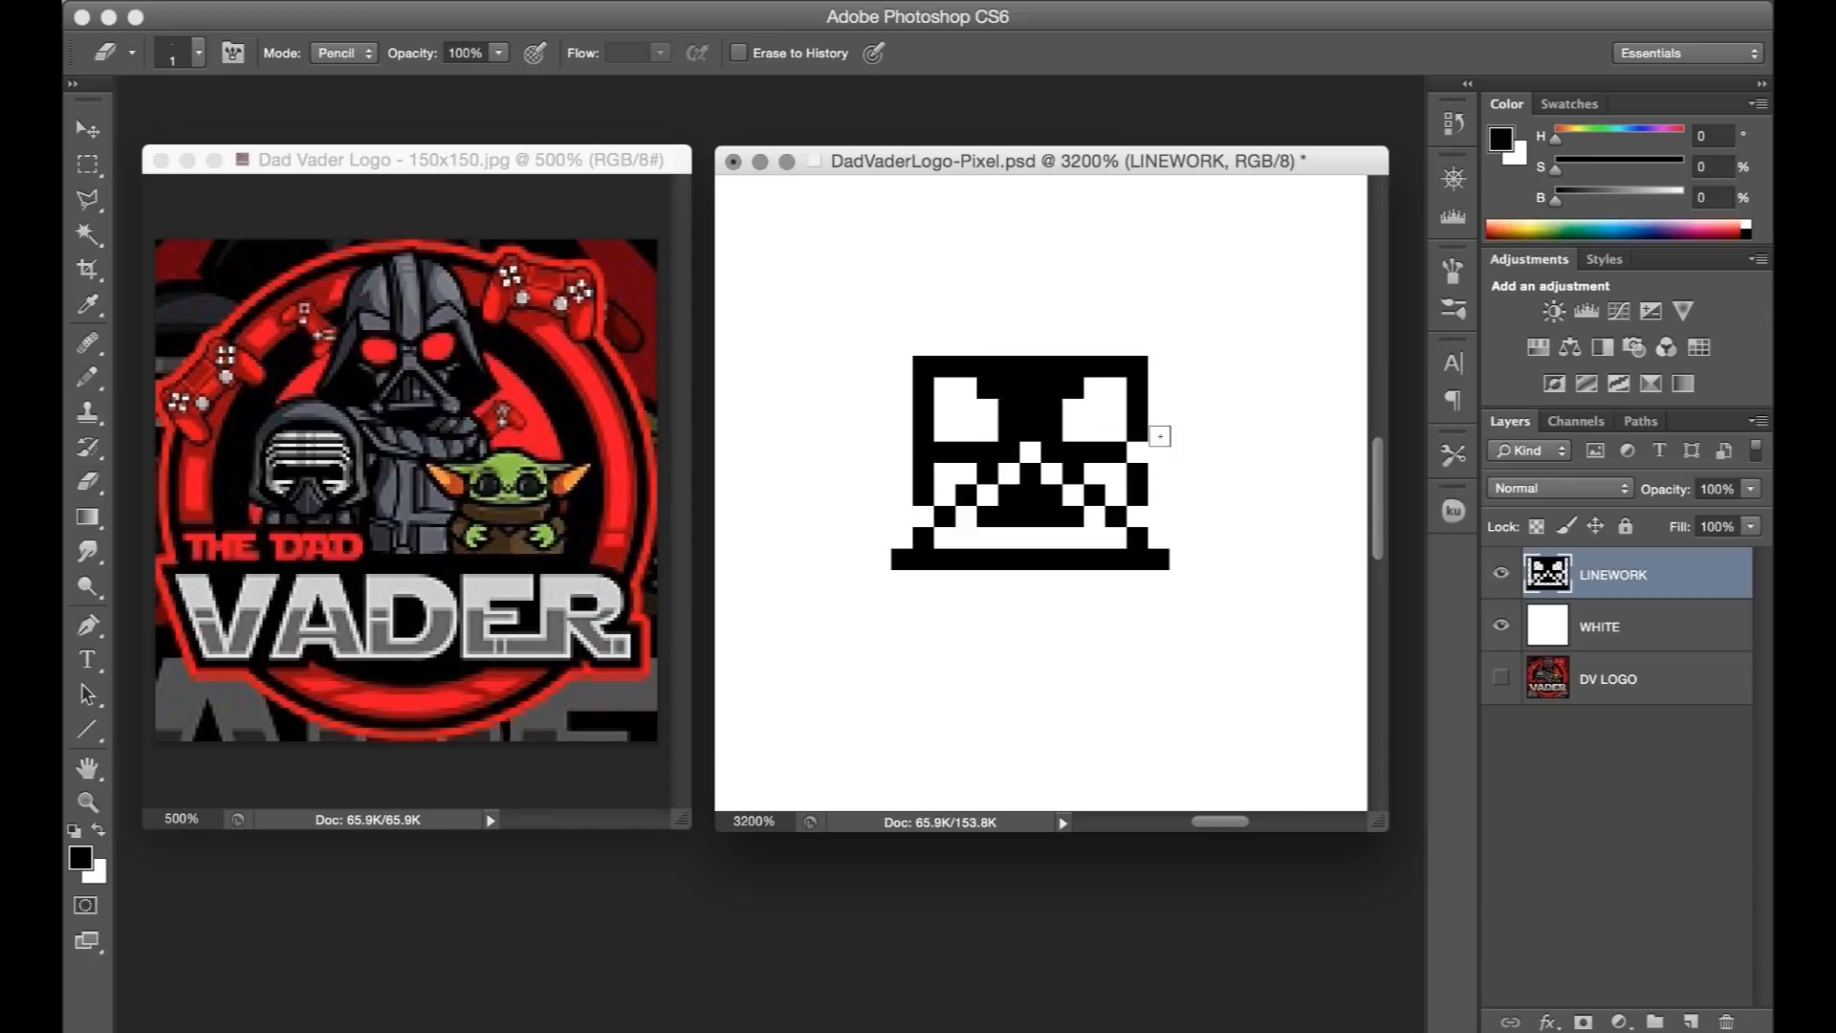
{"action": "left_click", "coordinate": [87, 374]}
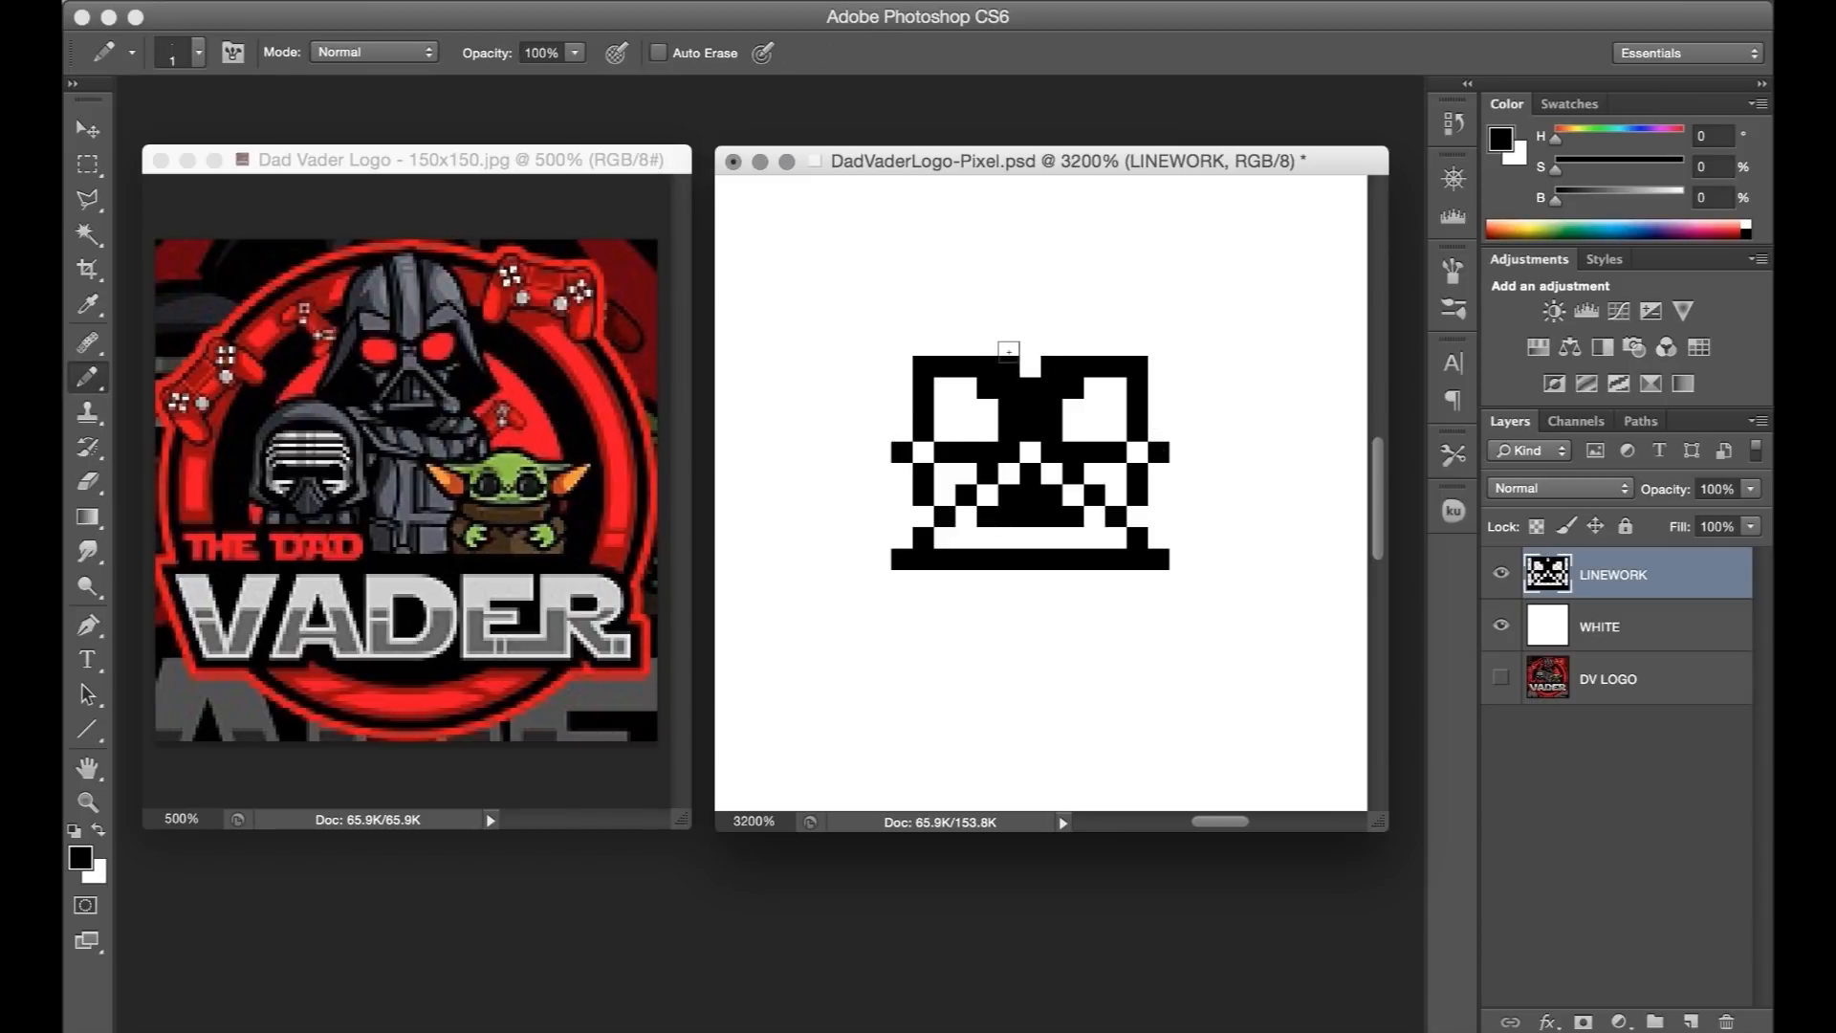
{"action": "left_click", "coordinate": [1006, 326]}
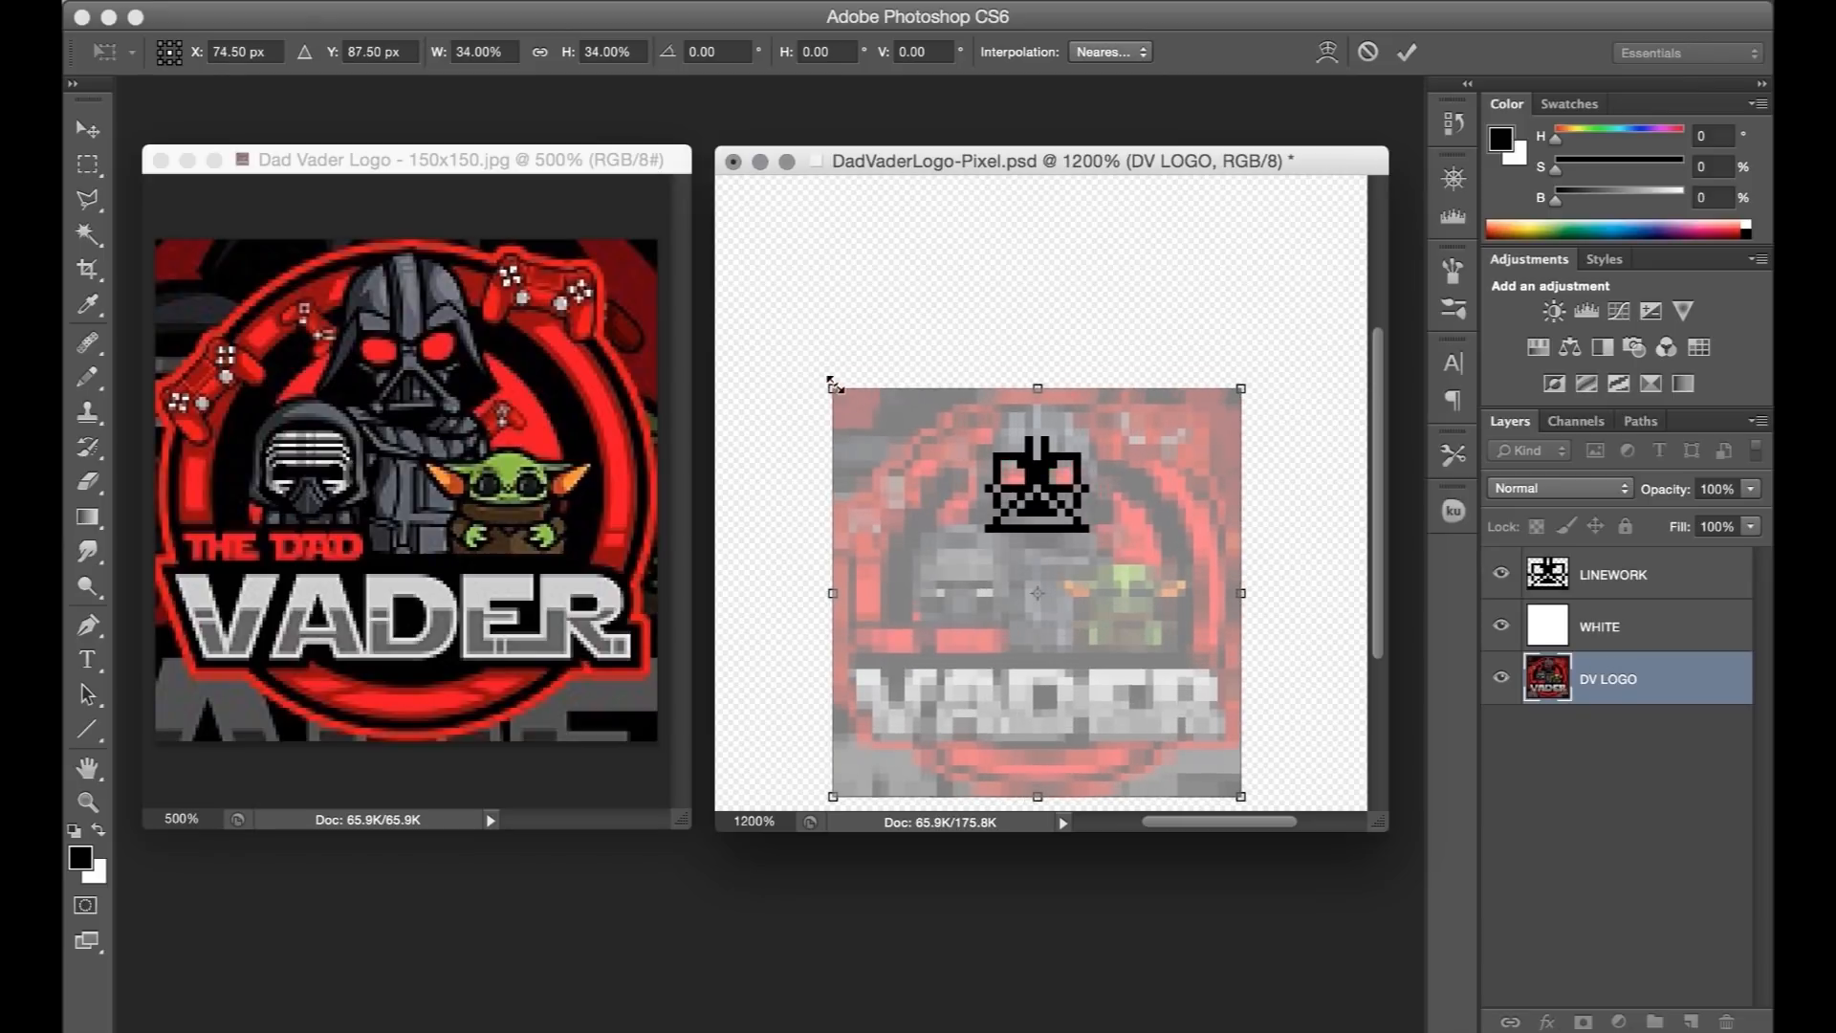
Resize the reference logo under the line art, then hide and reshow LINEWORK to compare.
{"action": "left_click_drag", "start_coordinate": [1239, 388], "coordinate": [1230, 375]}
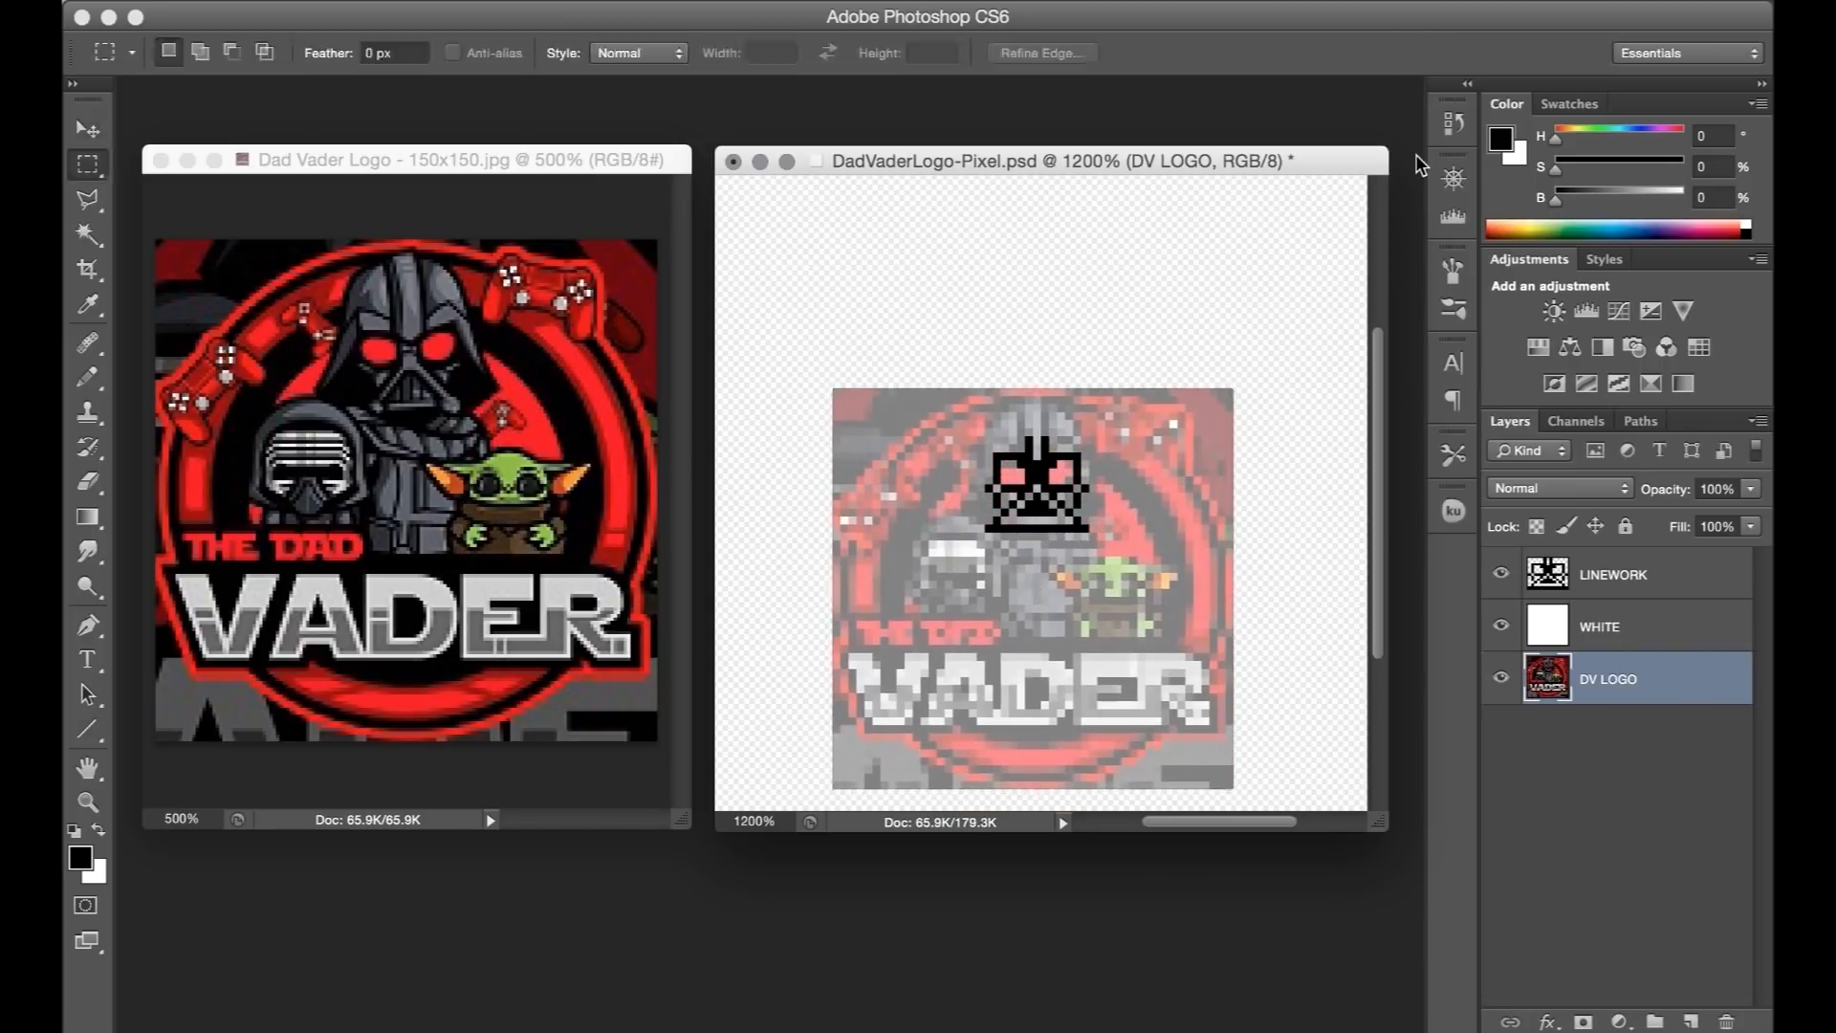
{"action": "left_click", "coordinate": [1500, 575]}
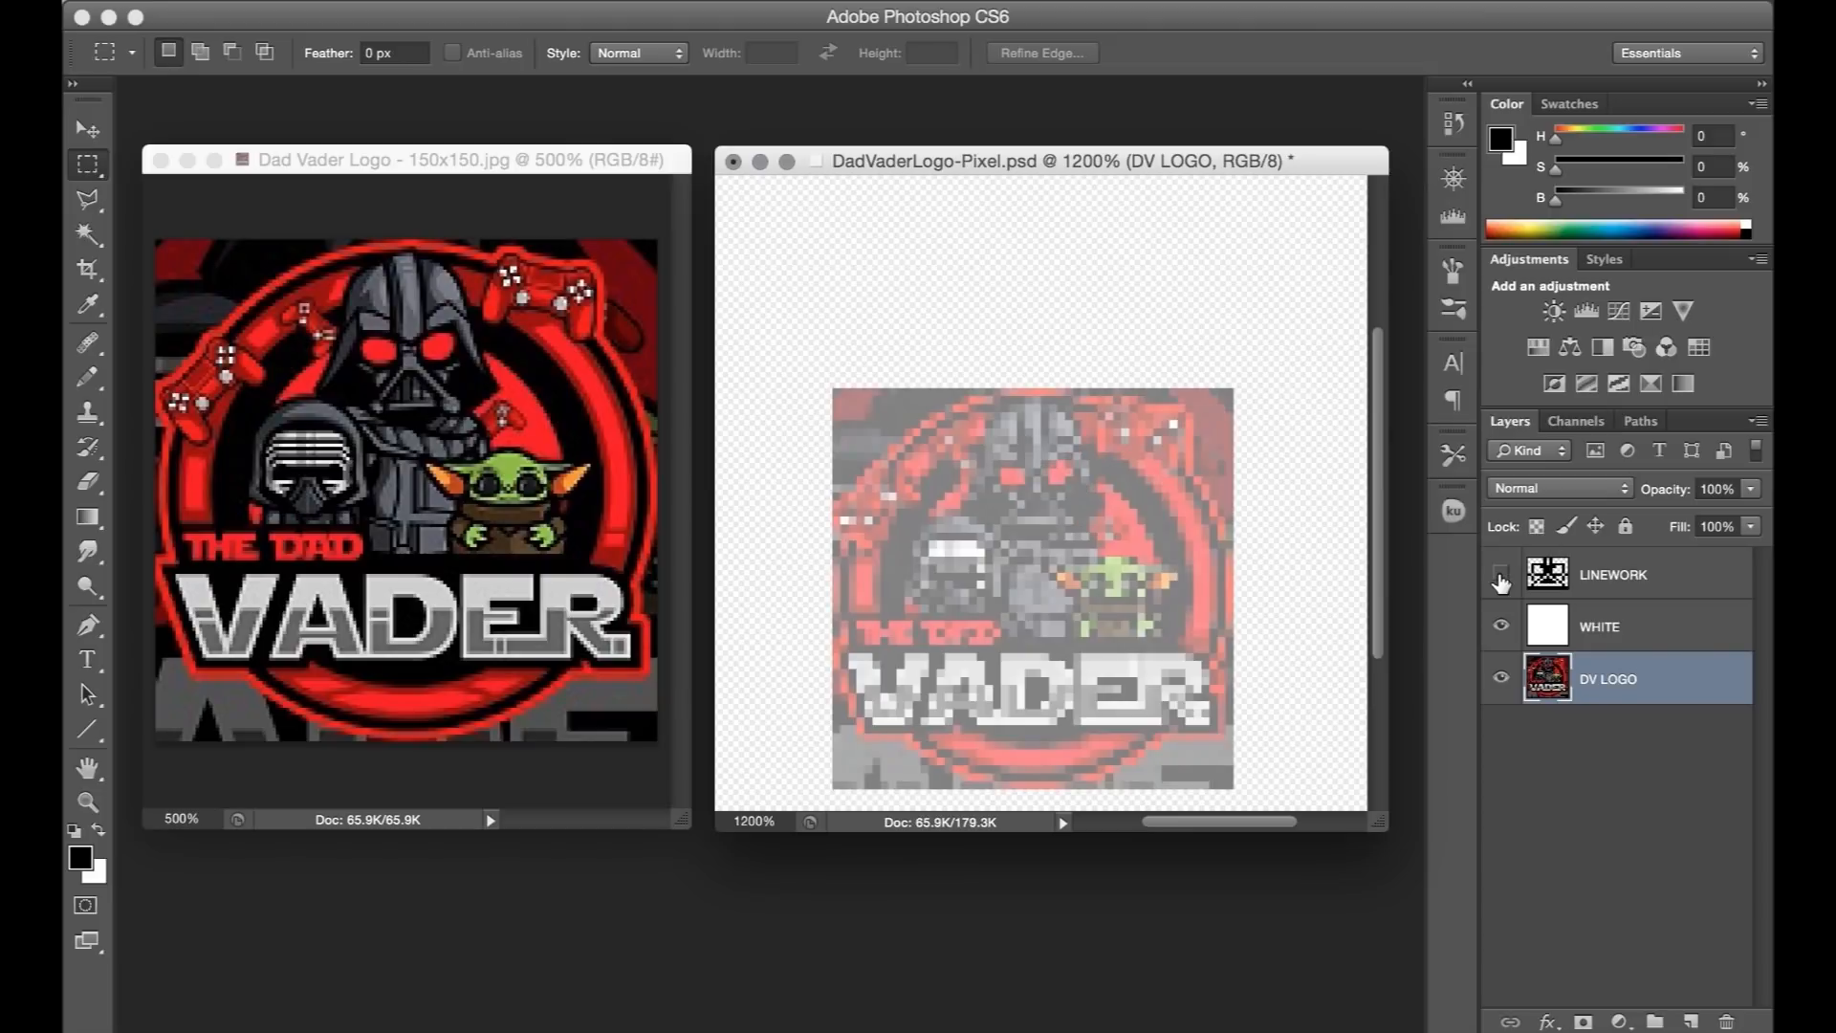
{"action": "left_click", "coordinate": [1500, 575]}
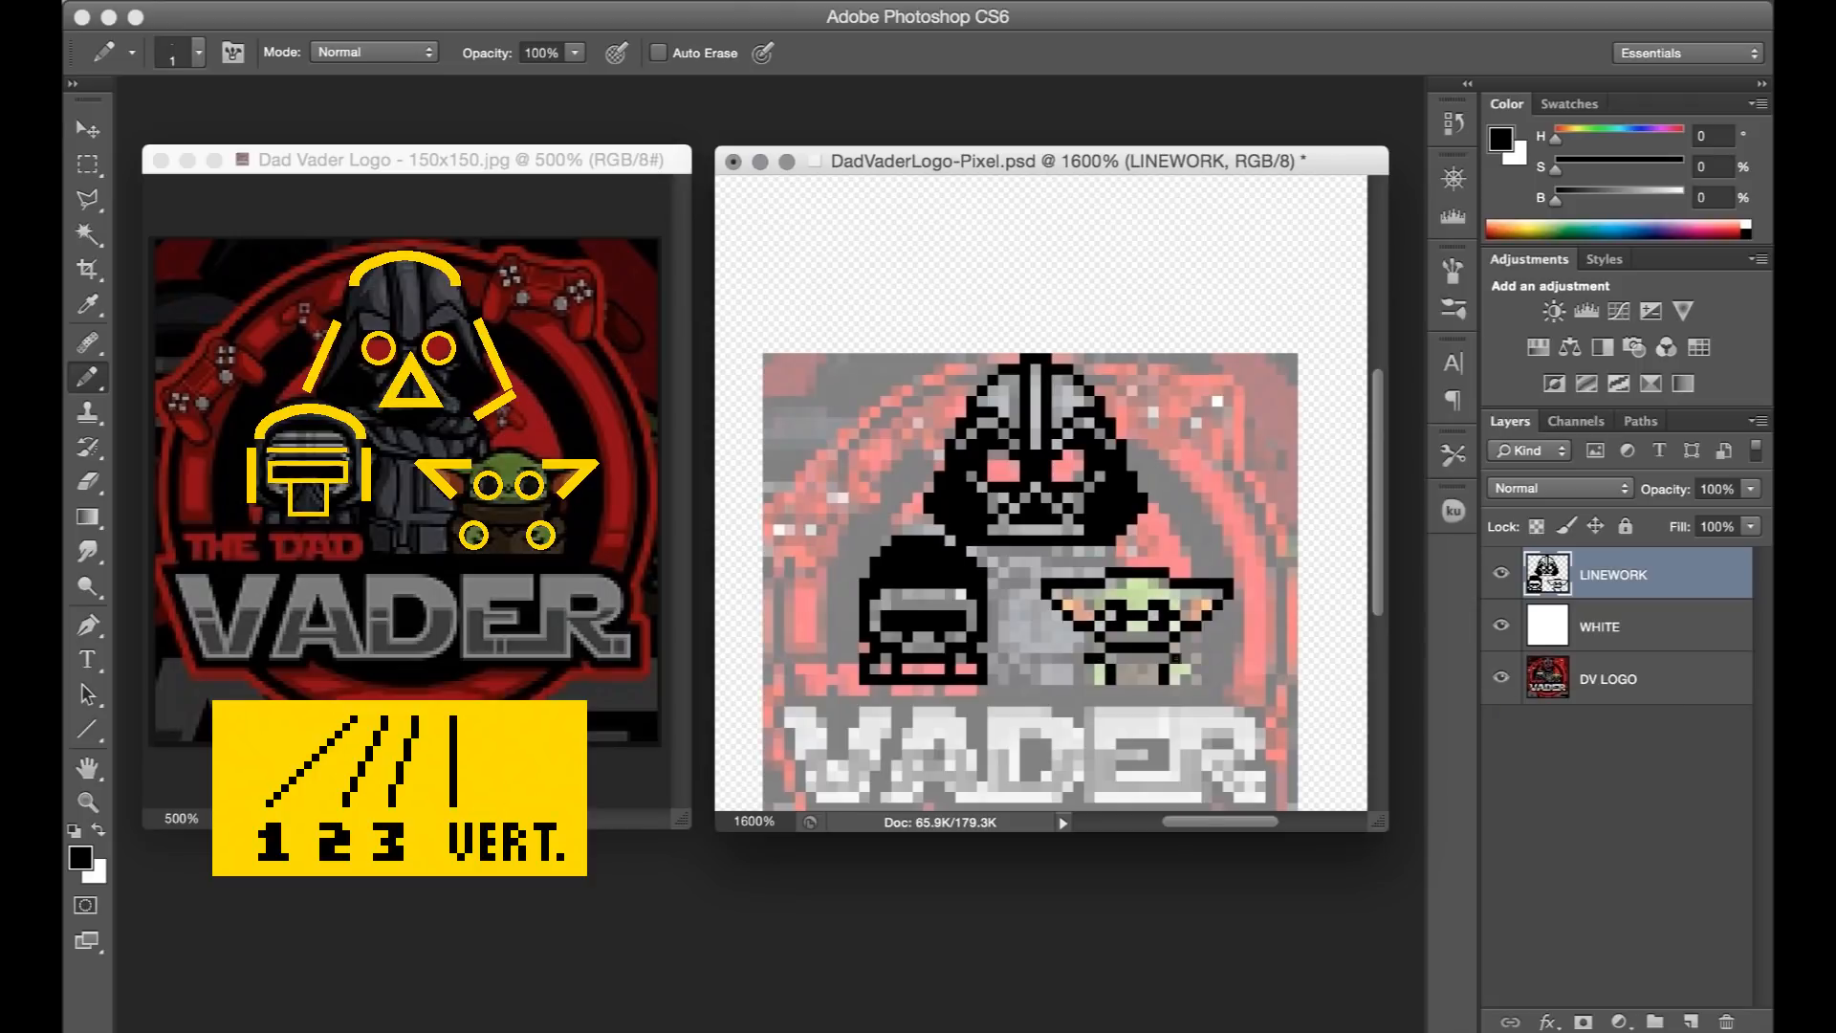
Add pixels to the character outlines and hide the DV LOGO reference layer.
{"action": "left_click", "coordinate": [87, 482]}
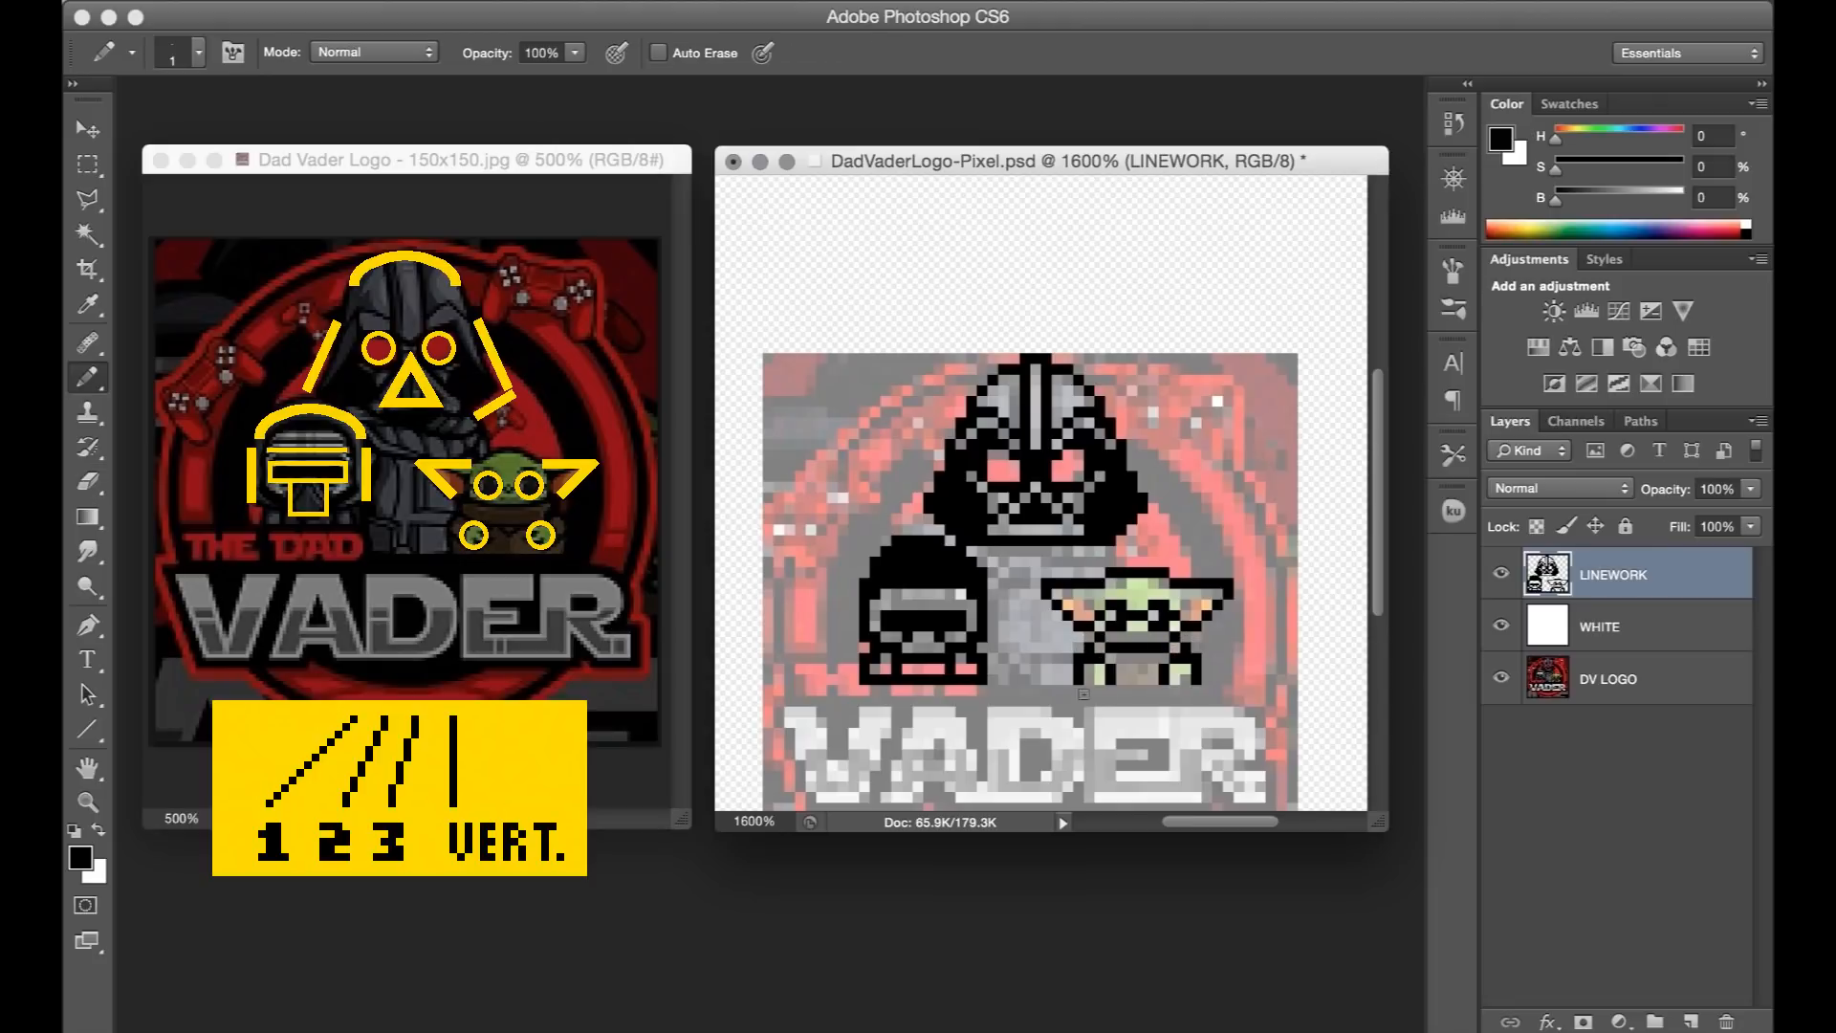
{"action": "left_click", "coordinate": [1500, 677]}
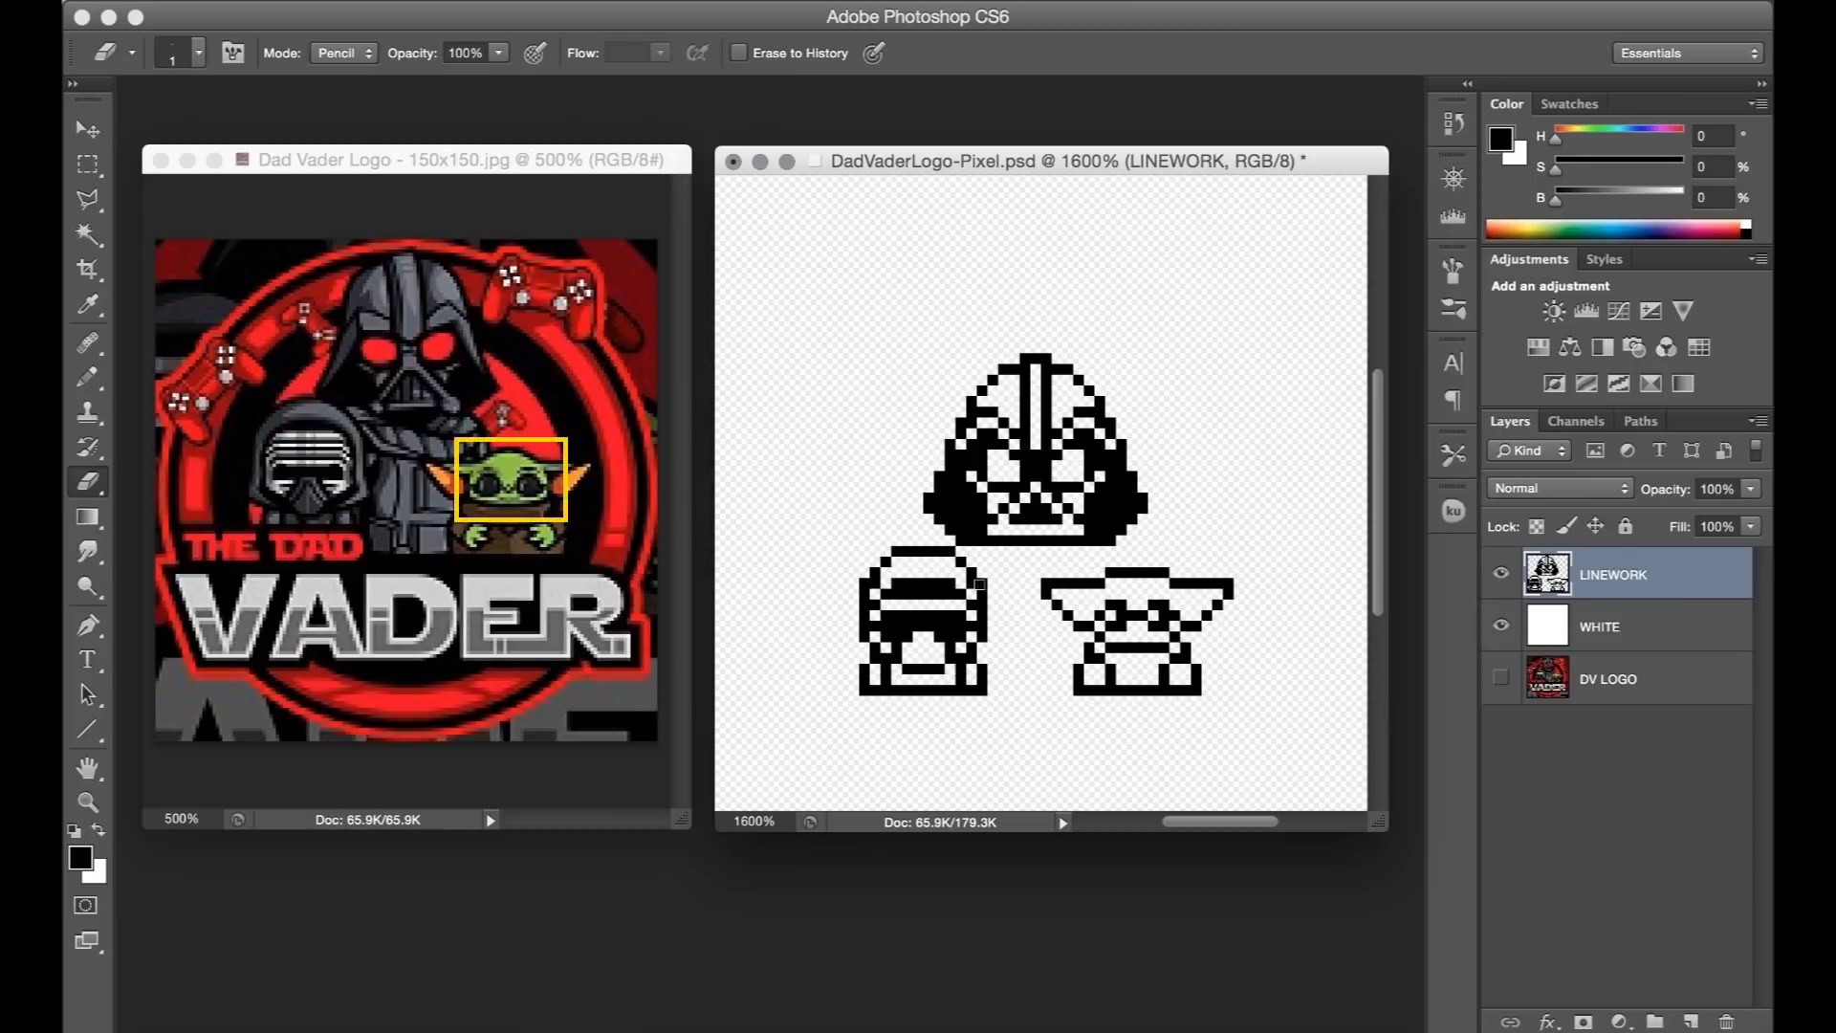
{"action": "mouse_move", "coordinate": [1500, 680]}
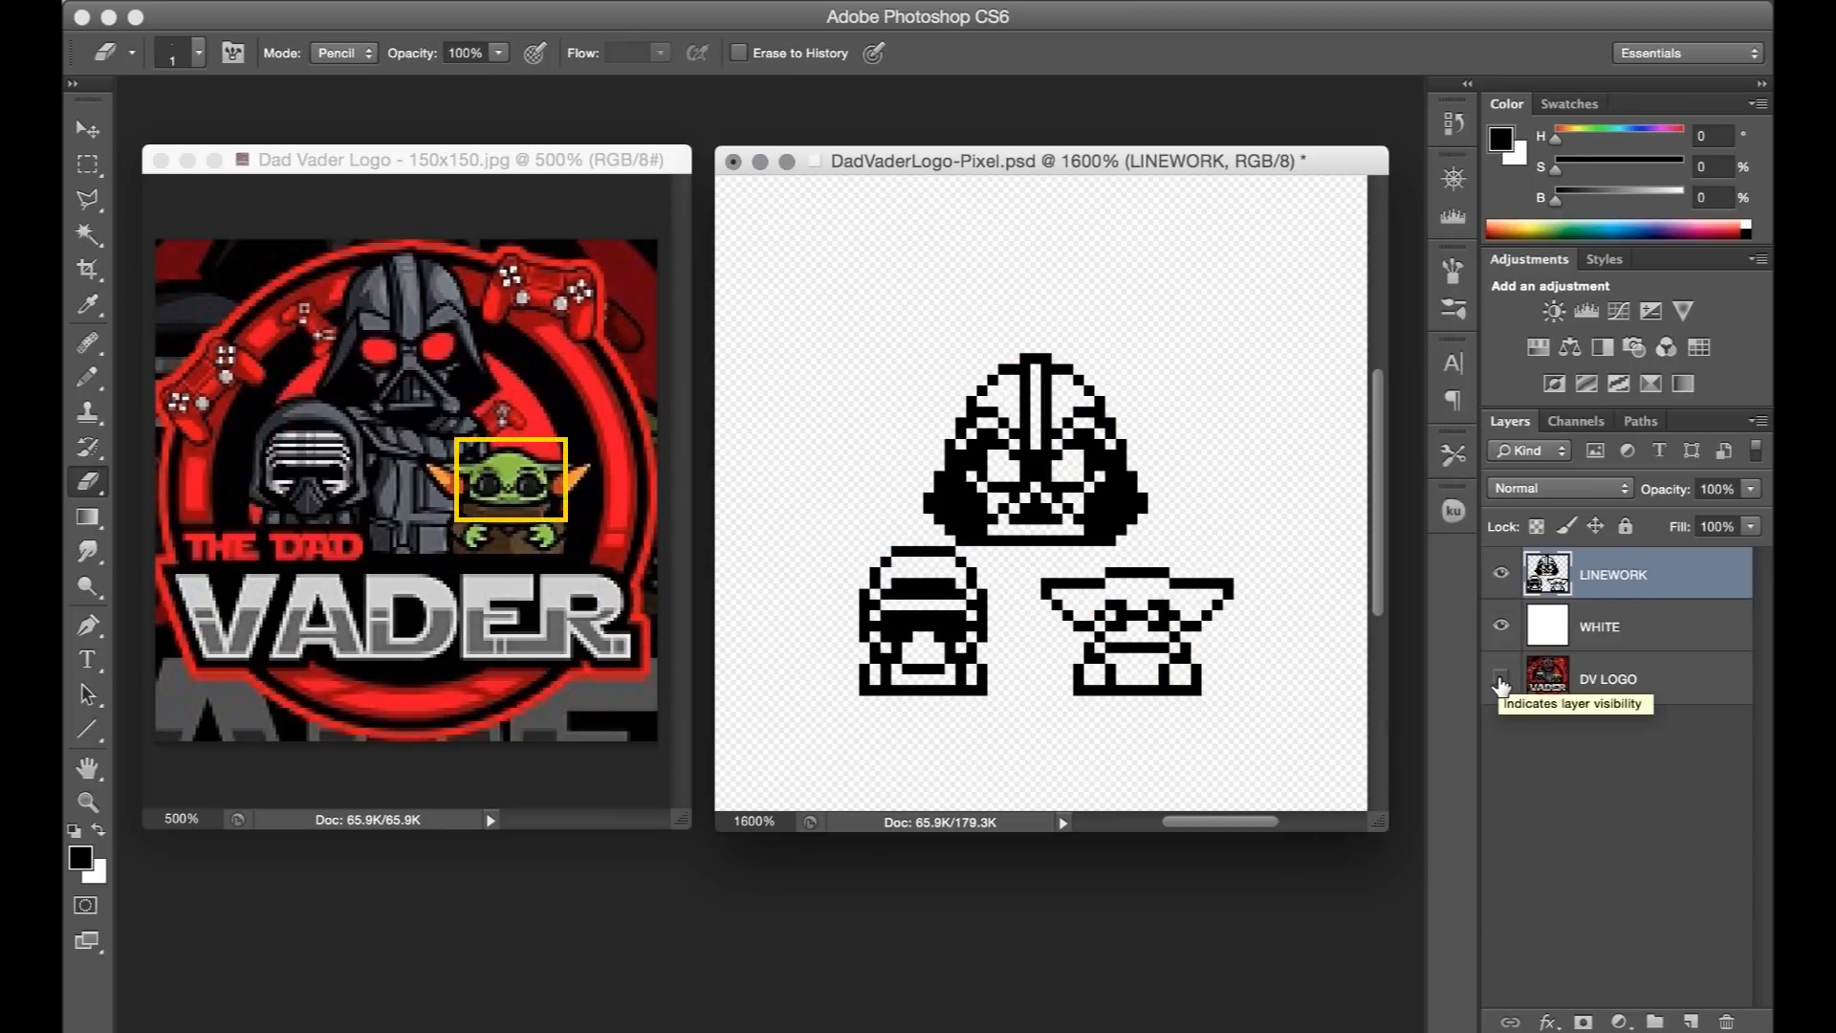
Adjust the masked figure's outline while toggling the DV LOGO layer's visibility.
{"action": "left_click", "coordinate": [1500, 679]}
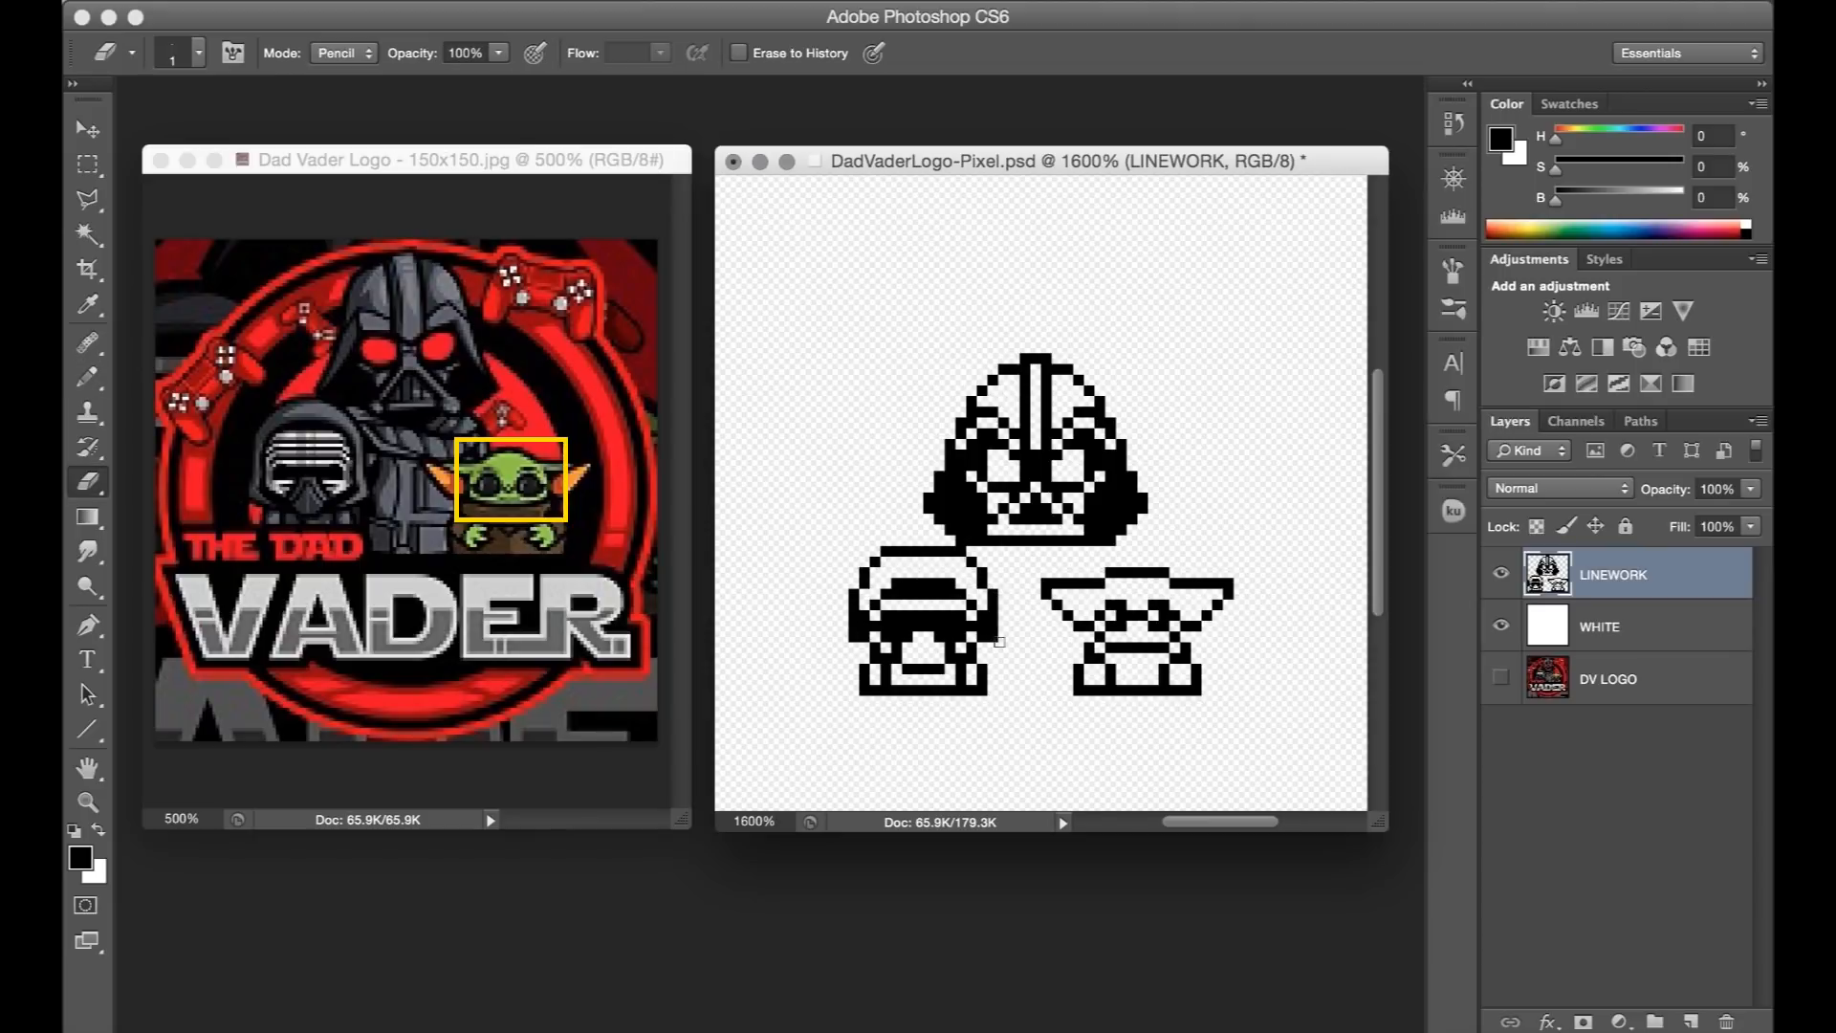
{"action": "left_click", "coordinate": [1499, 678]}
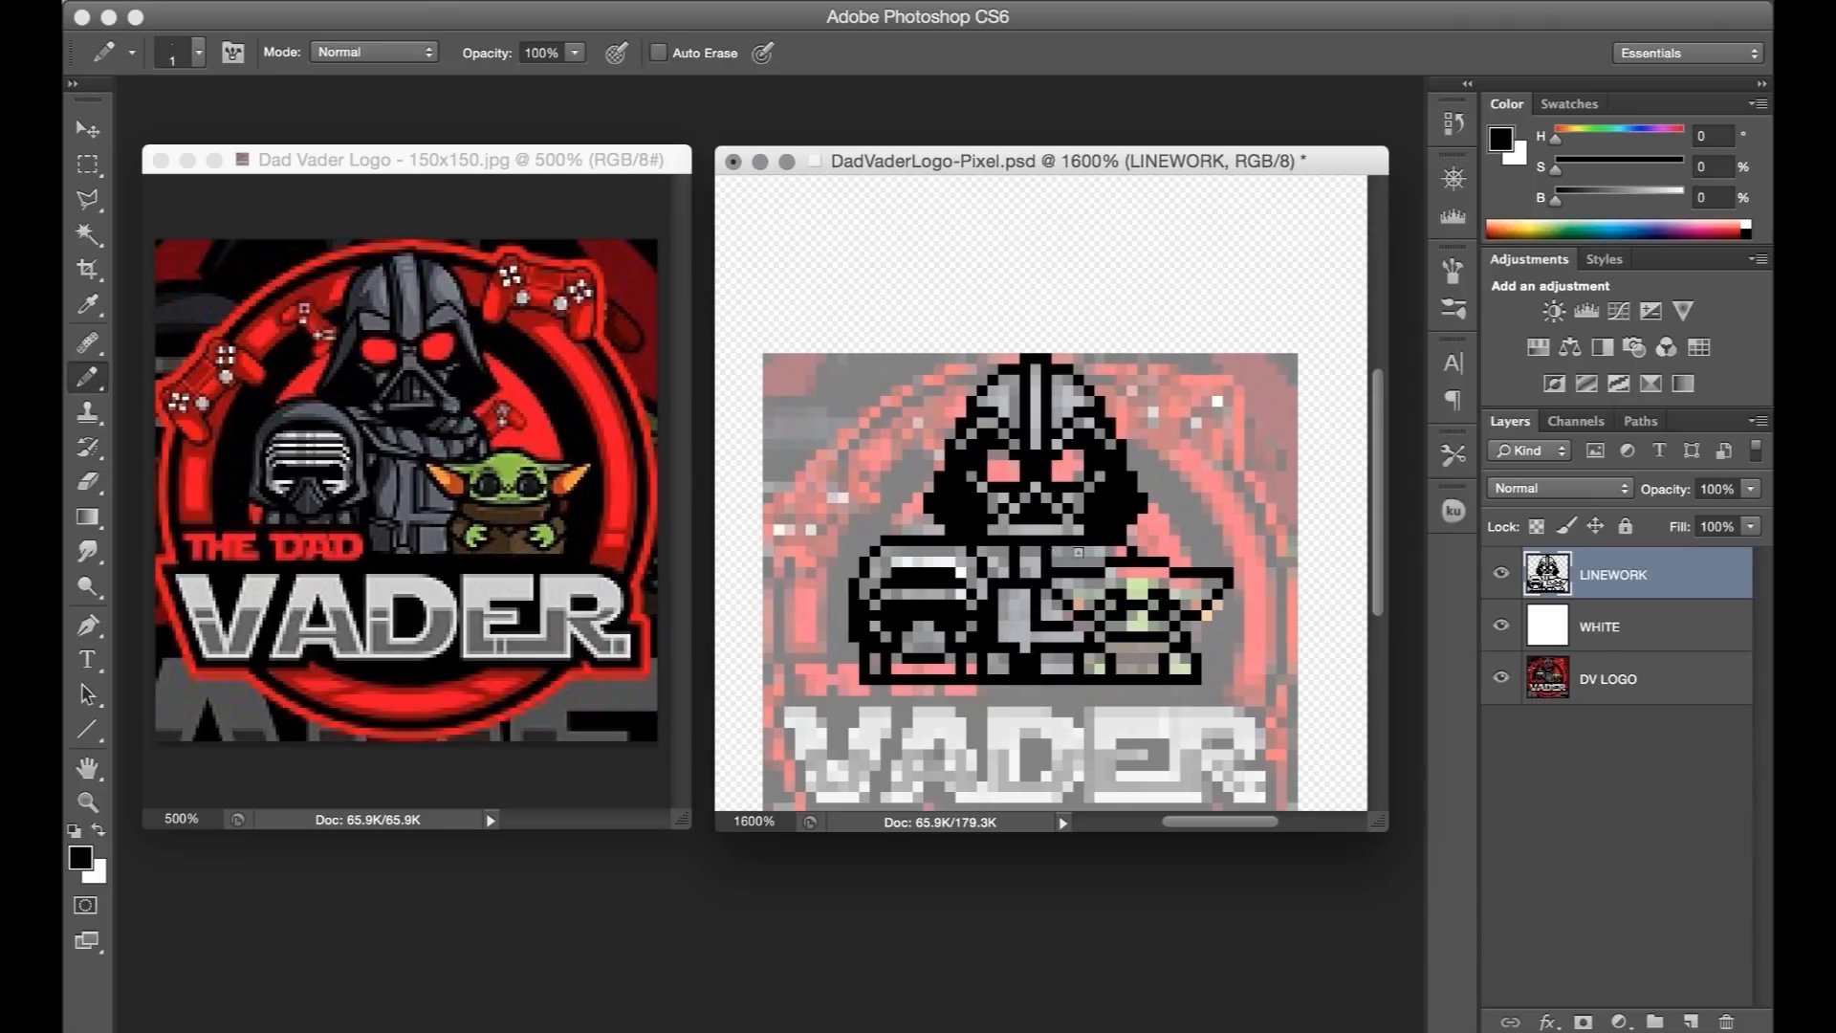
Hide and reshow DV LOGO to check the line art, then outline the VADER lettering.
{"action": "left_click", "coordinate": [1500, 678]}
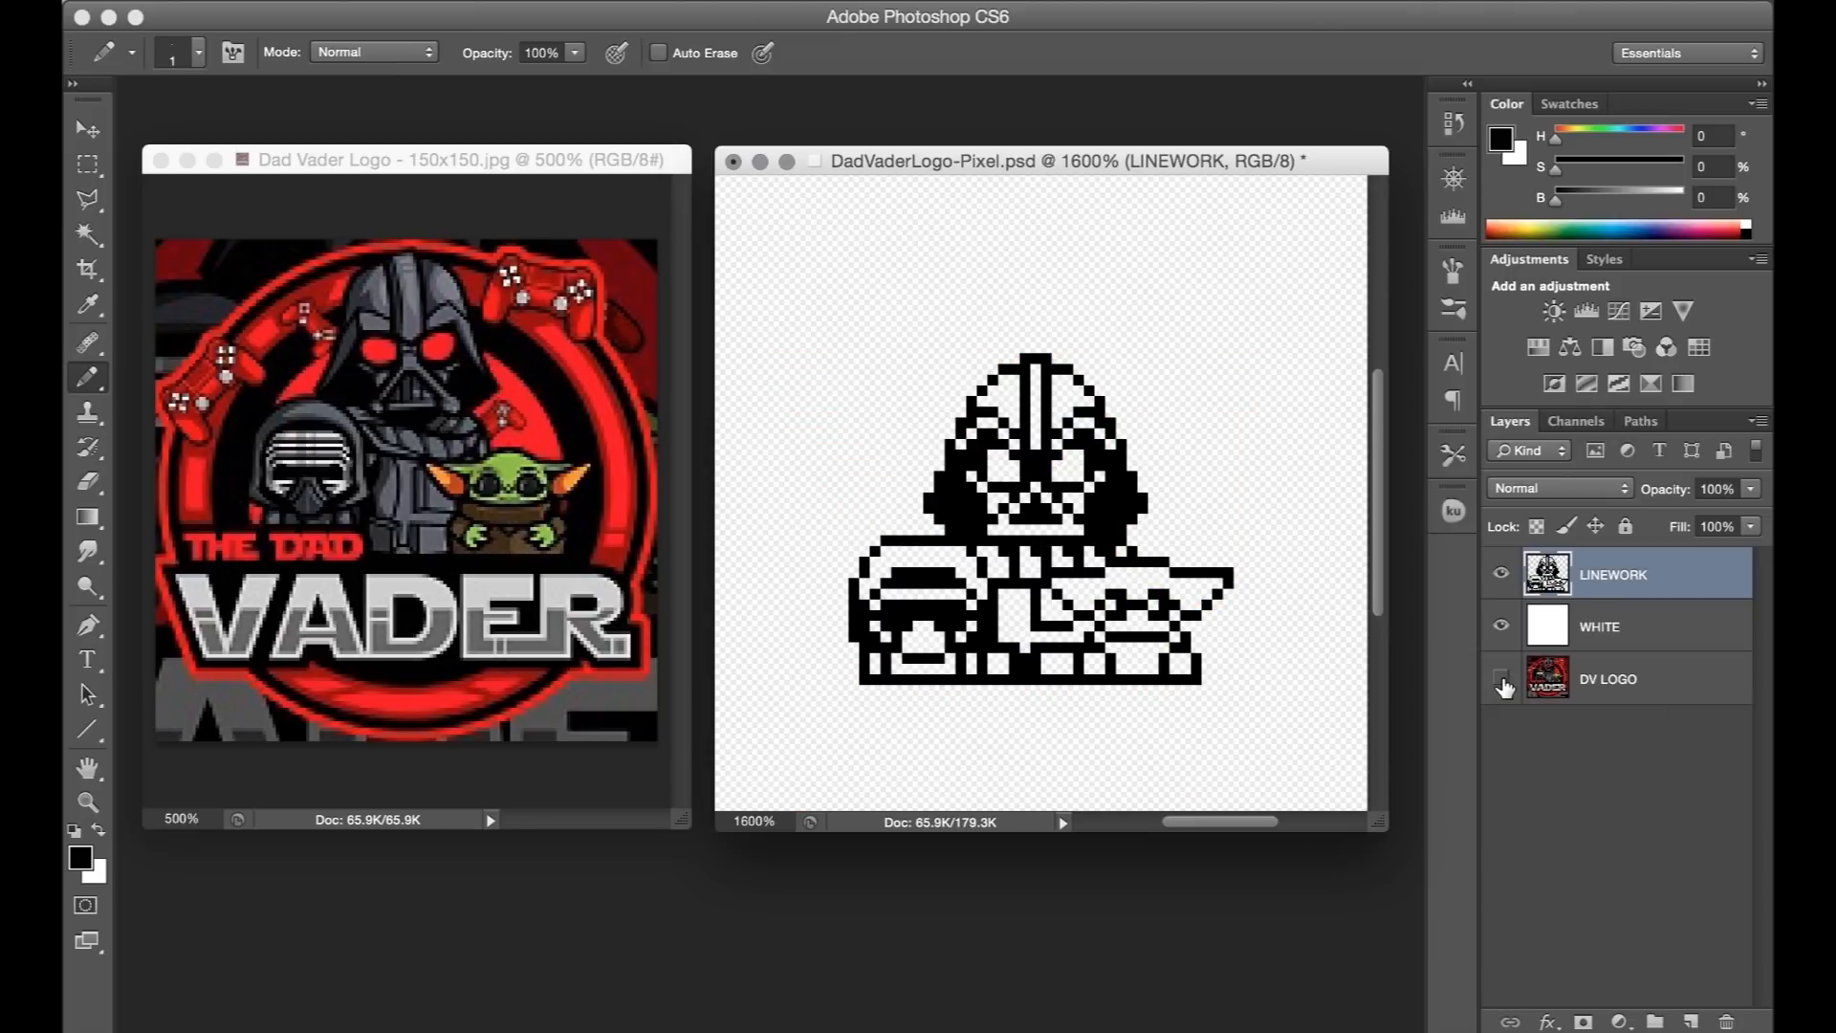
{"action": "left_click", "coordinate": [1498, 677]}
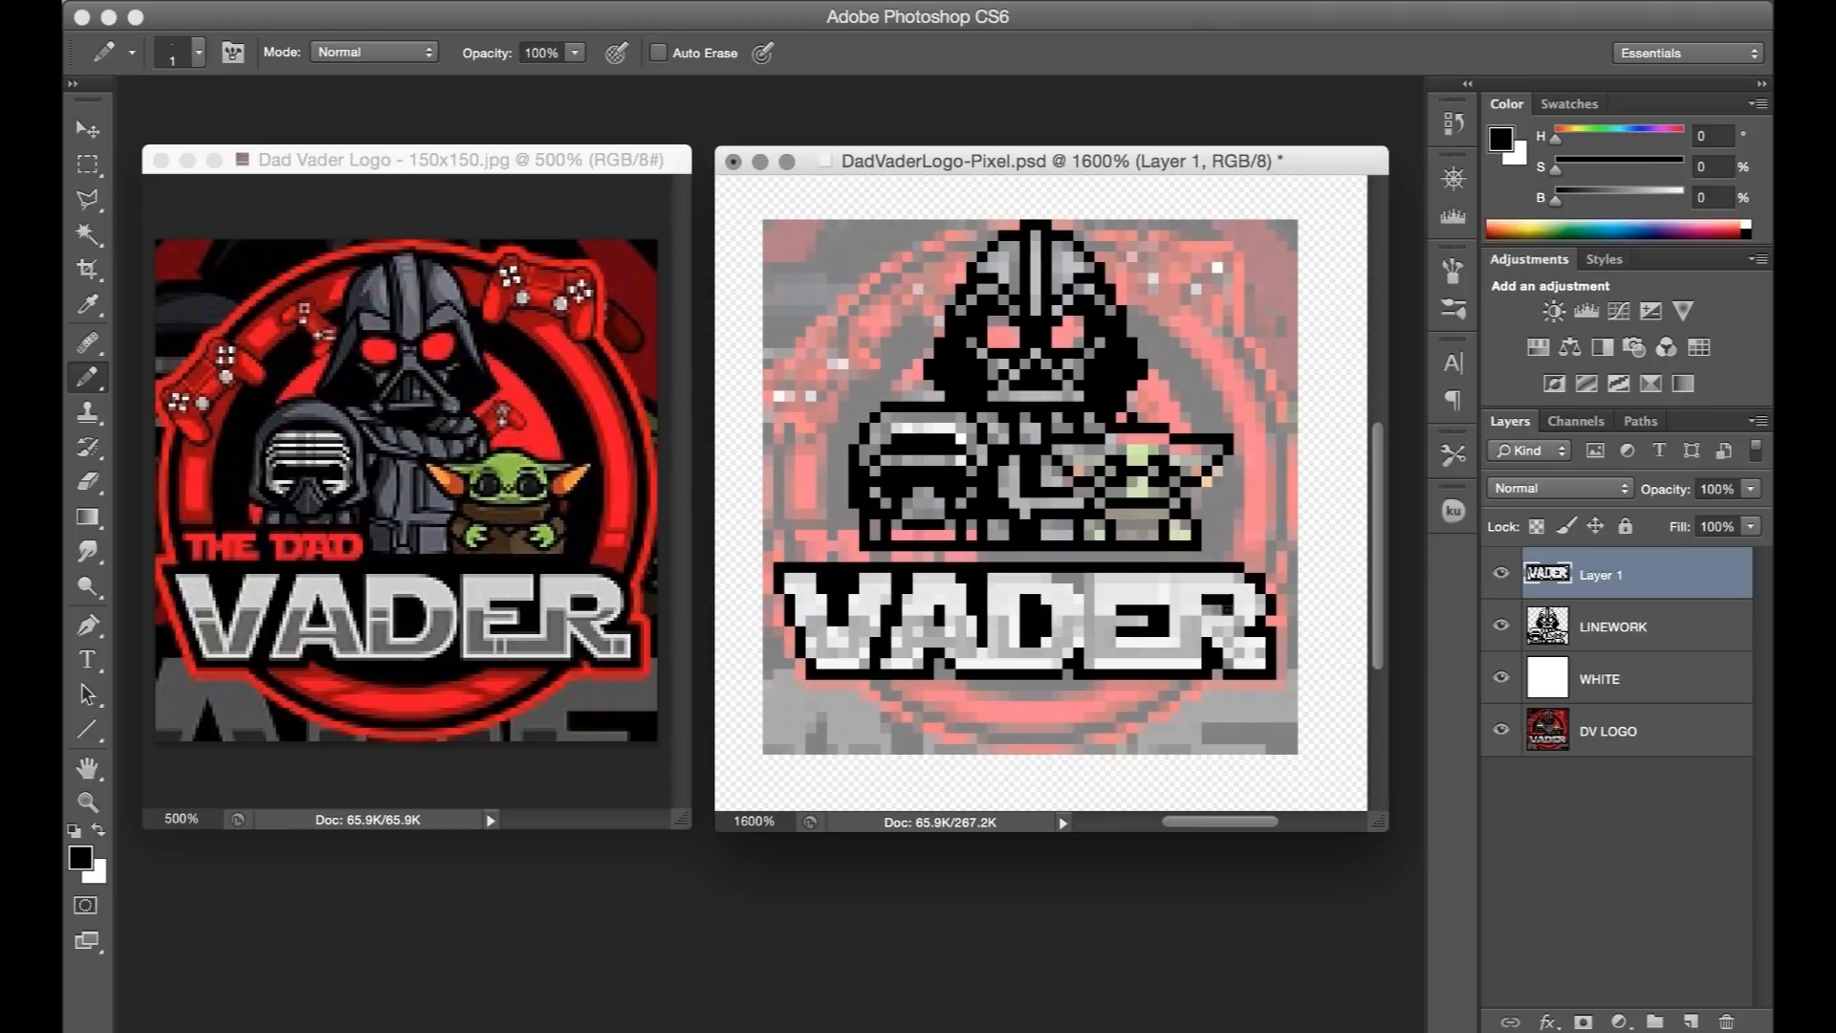
{"action": "left_click", "coordinate": [1500, 729]}
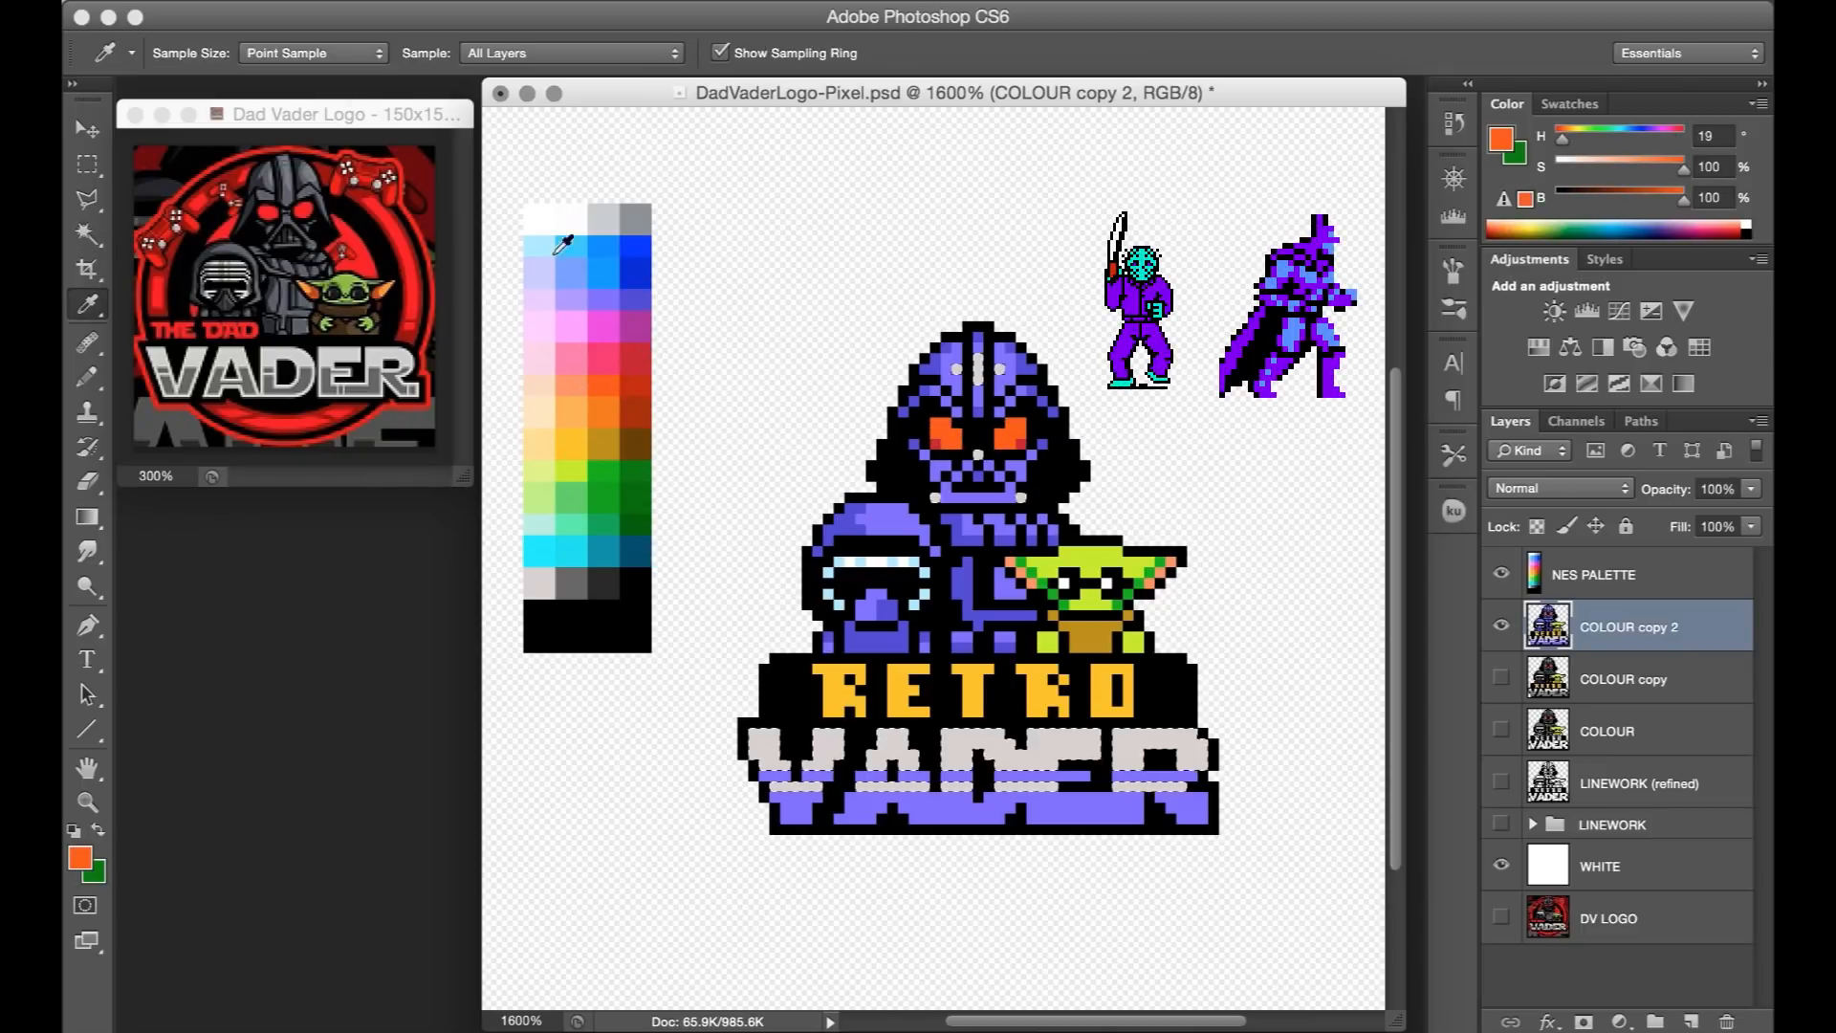
Sample a colour from the NES palette.
{"action": "left_click", "coordinate": [1116, 608]}
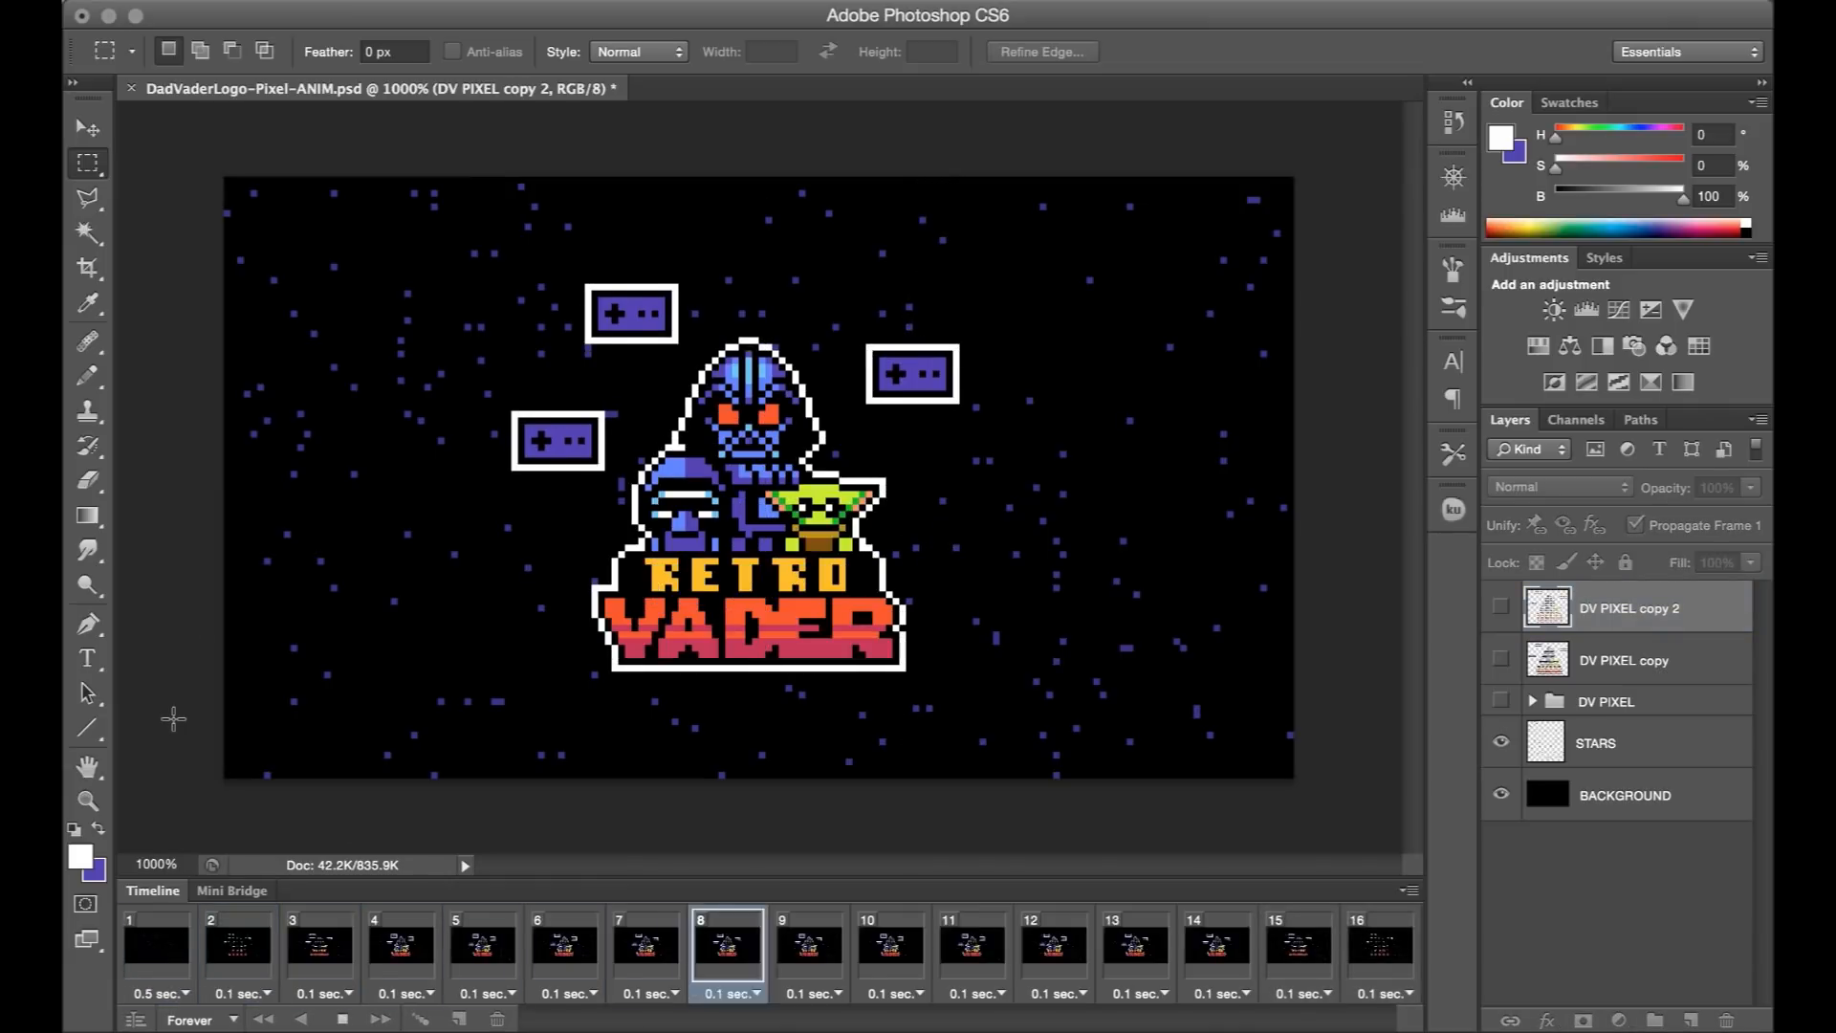
{"action": "left_click", "coordinate": [396, 948]}
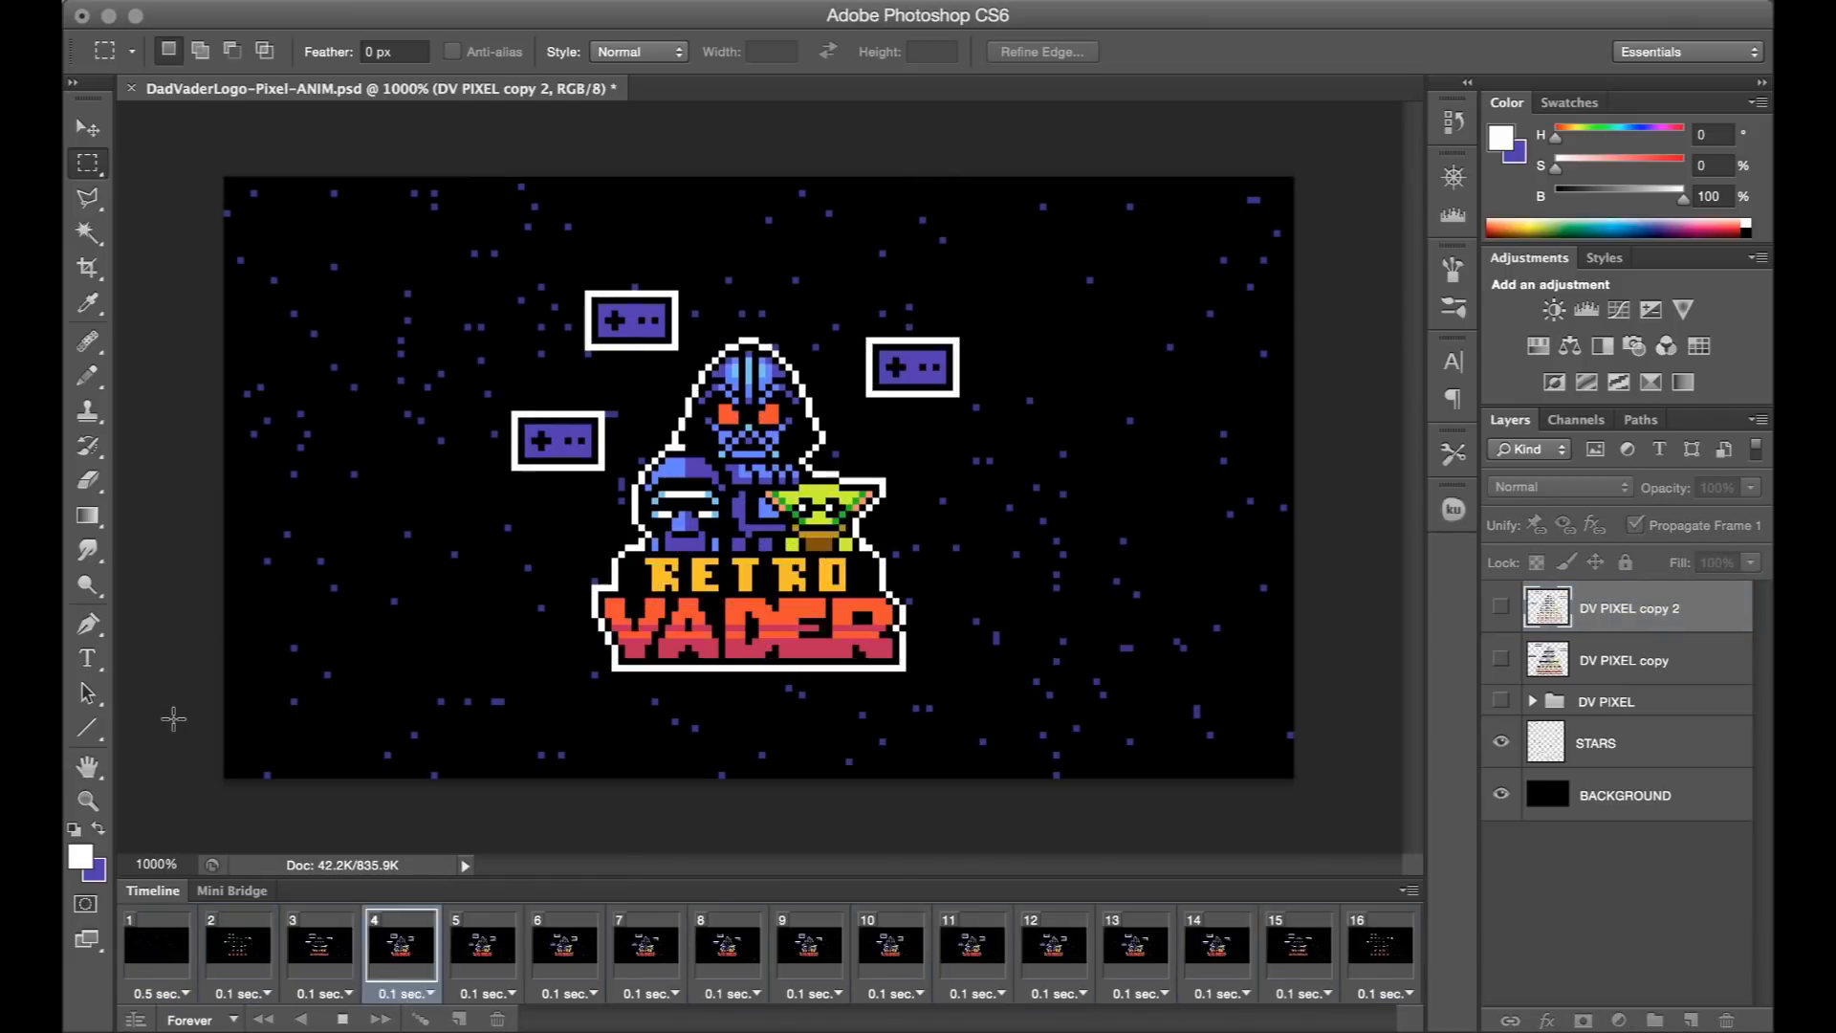
{"action": "left_click", "coordinate": [155, 945]}
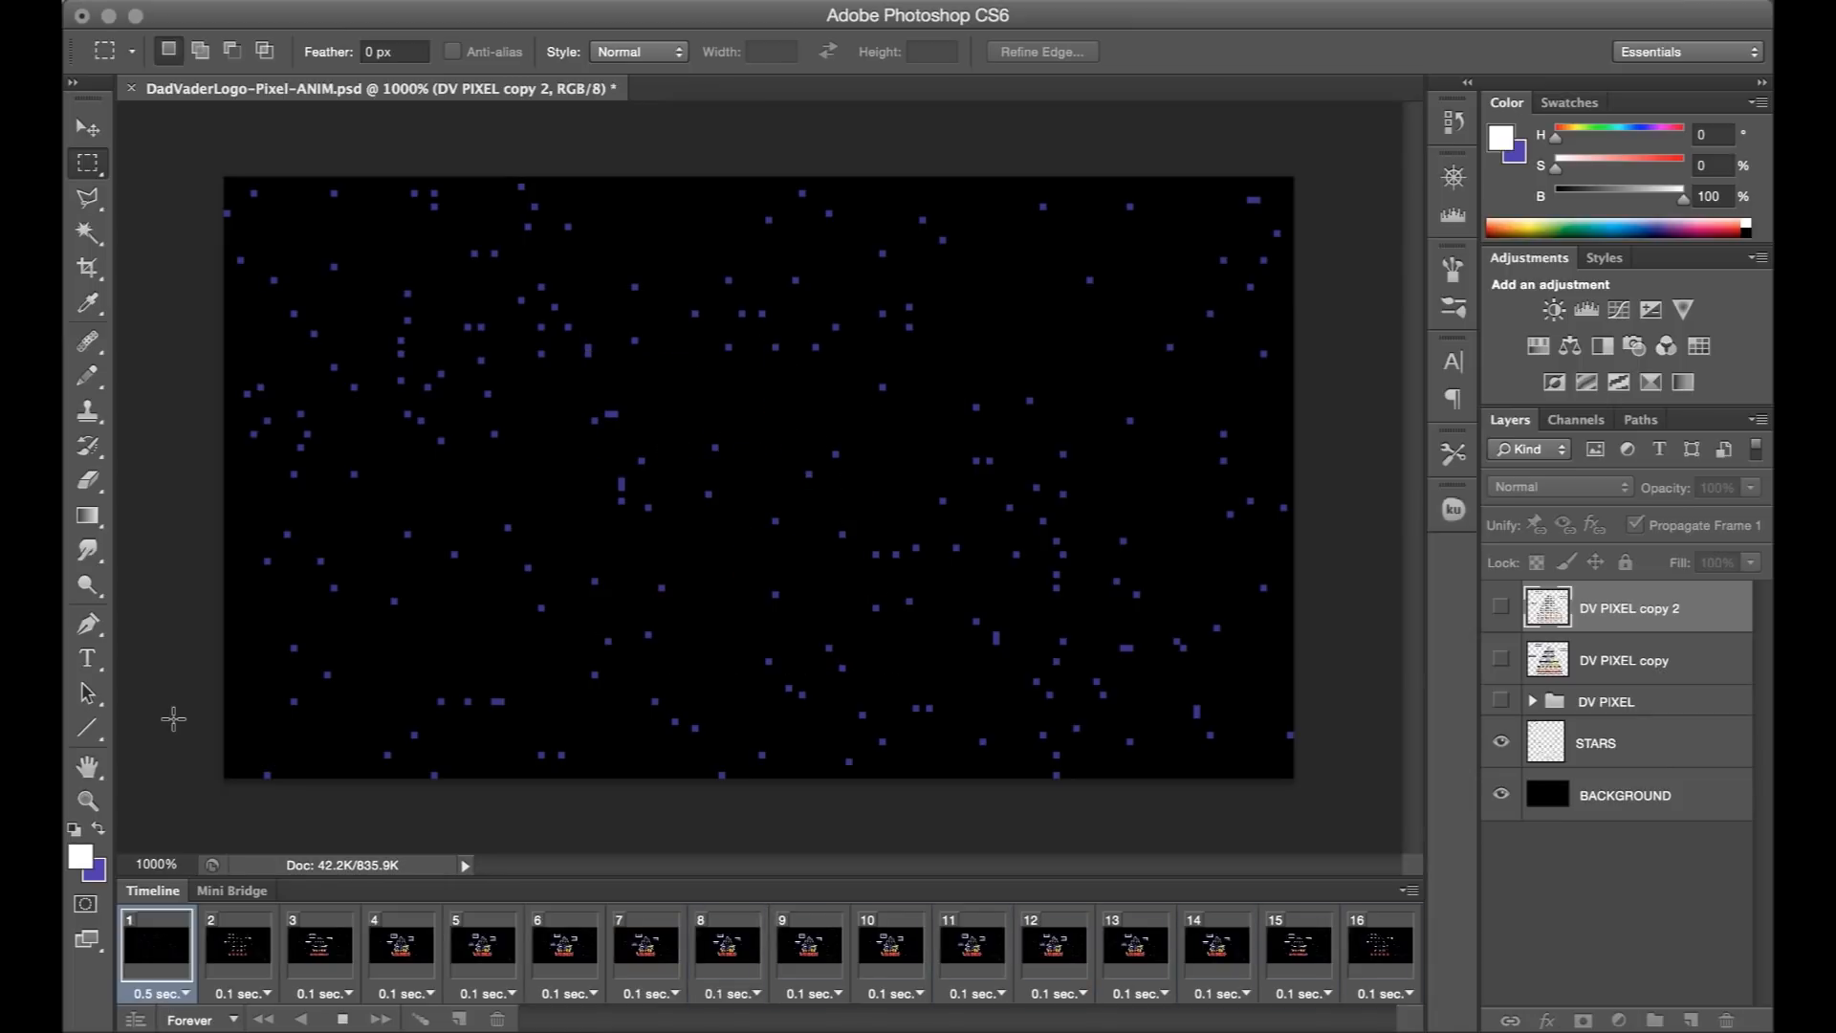
{"action": "left_click", "coordinate": [1380, 948]}
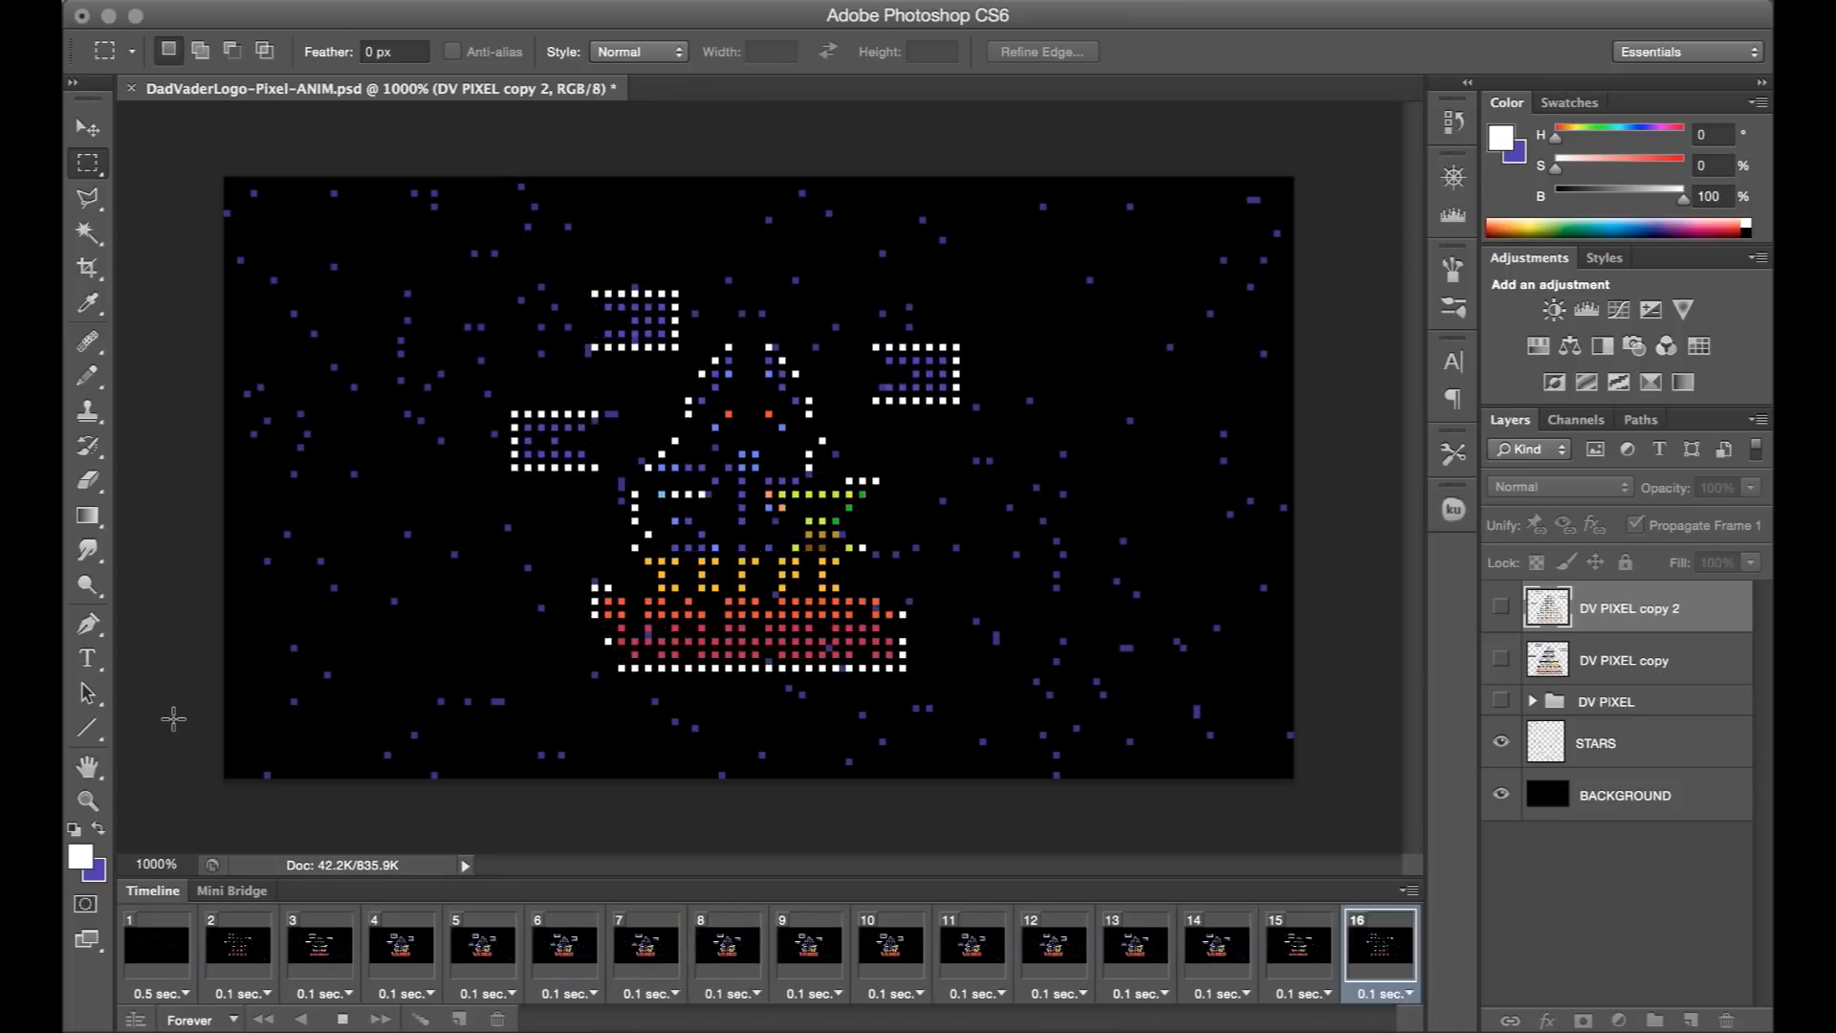
{"action": "left_click", "coordinate": [1054, 949]}
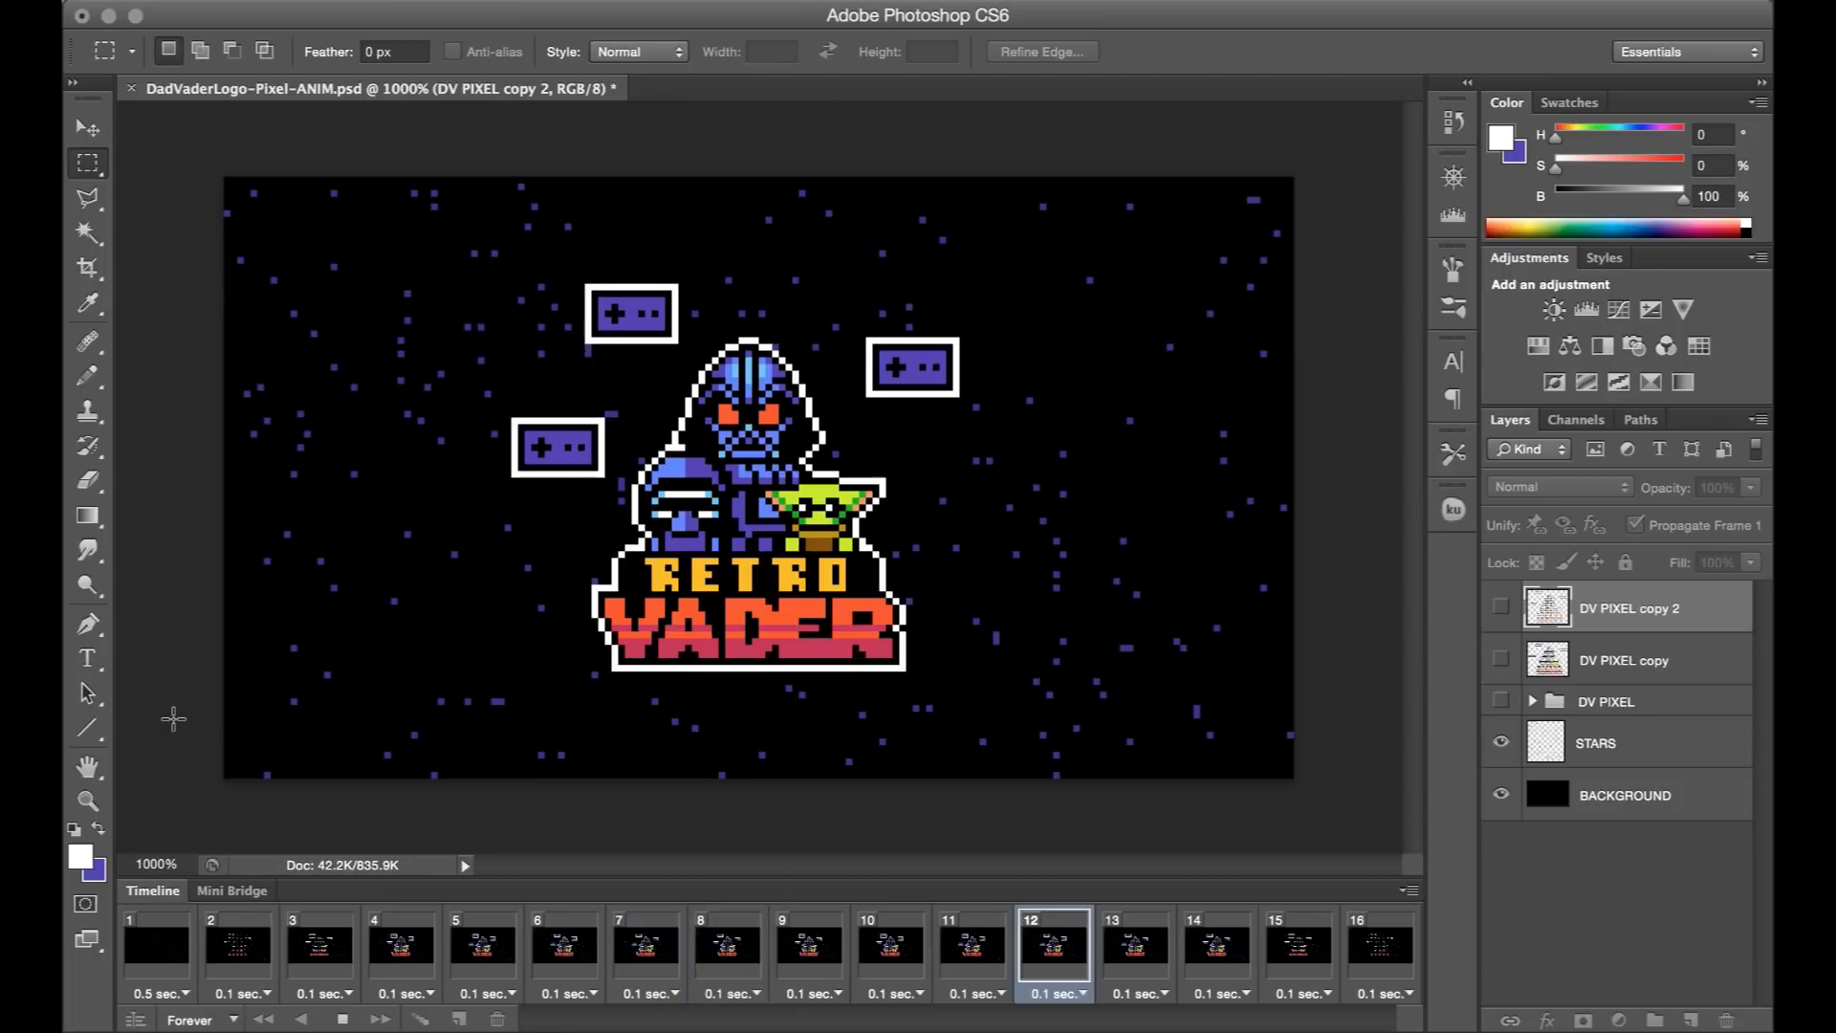
{"action": "left_click", "coordinate": [730, 947]}
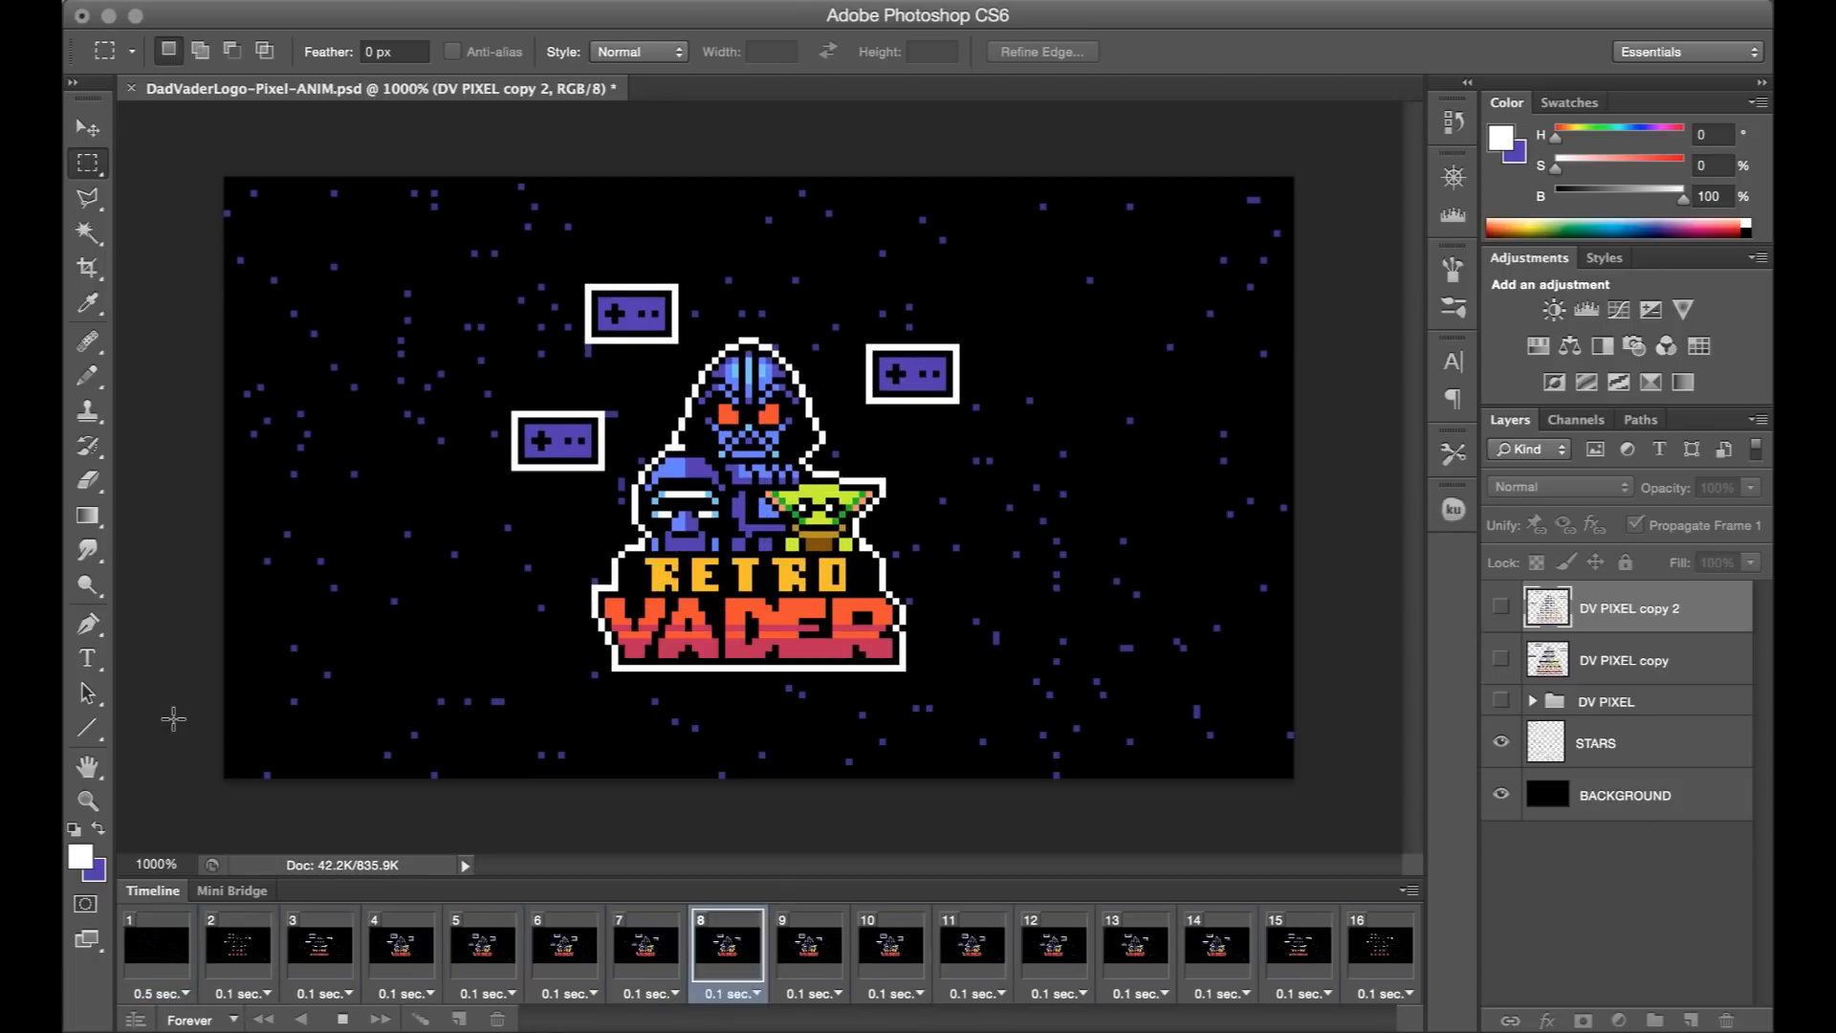
{"action": "left_click", "coordinate": [399, 948]}
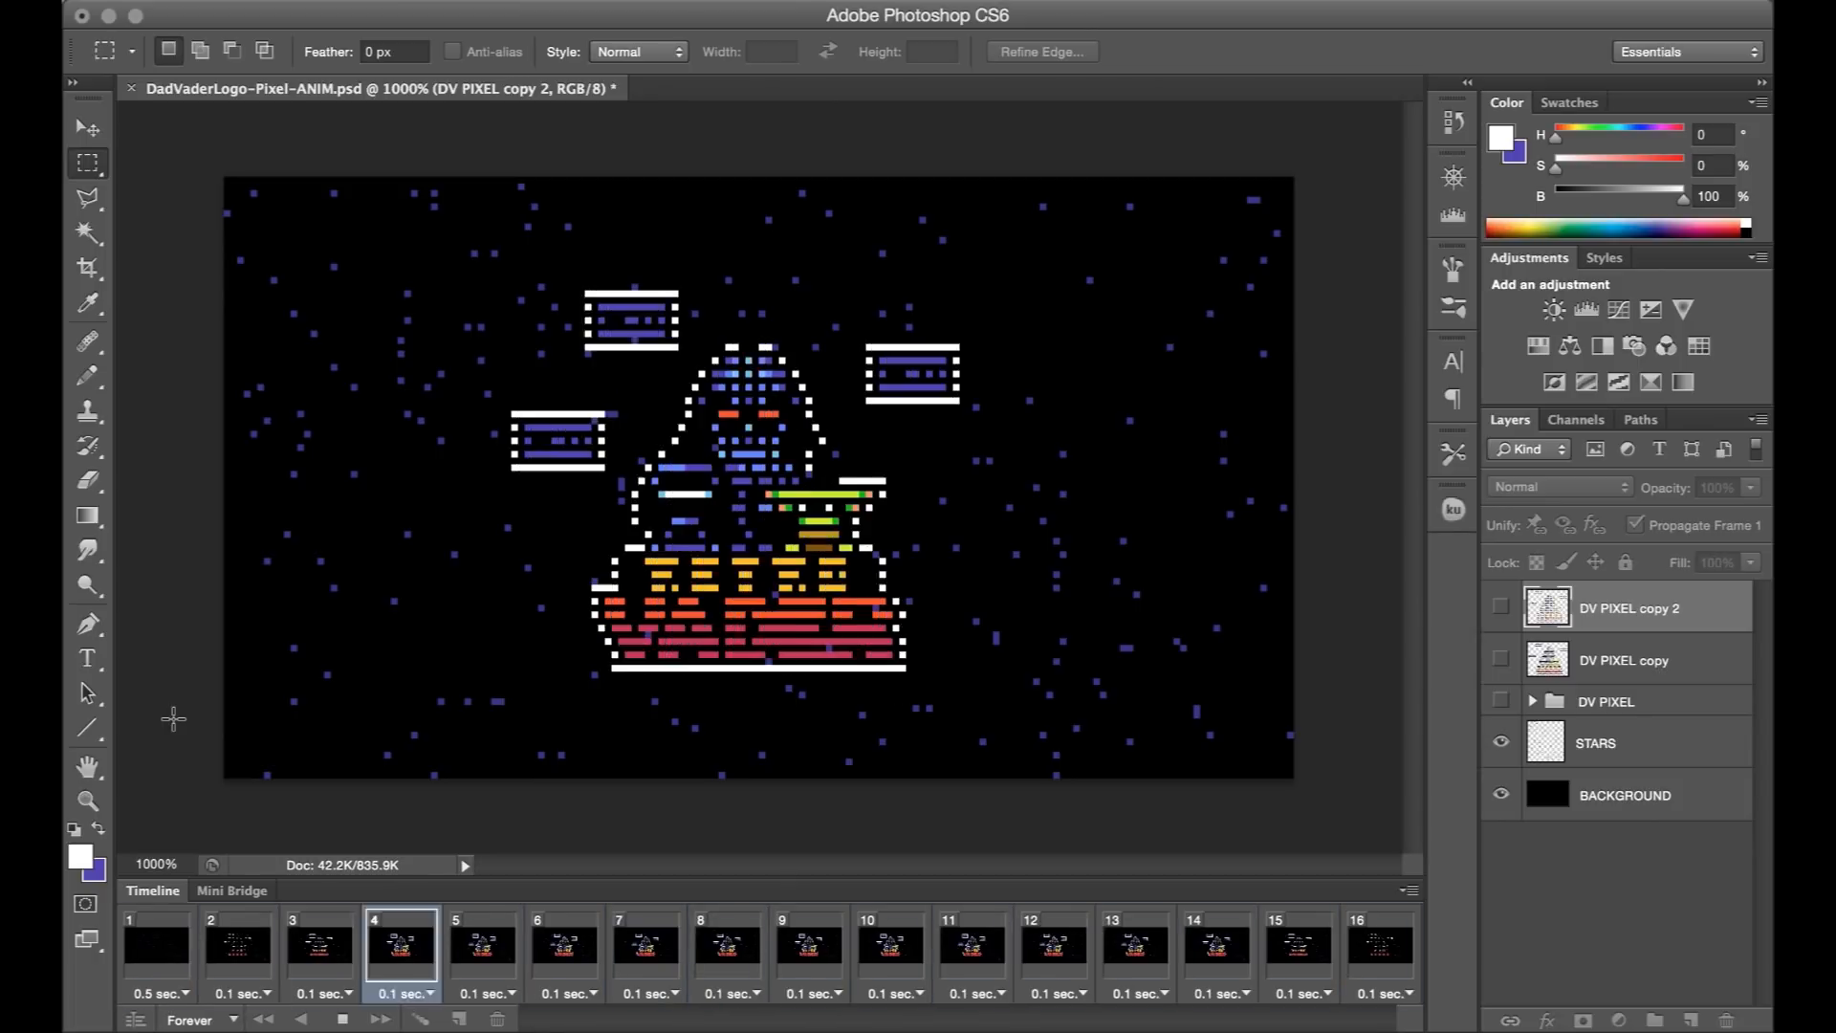
{"action": "left_click", "coordinate": [153, 949]}
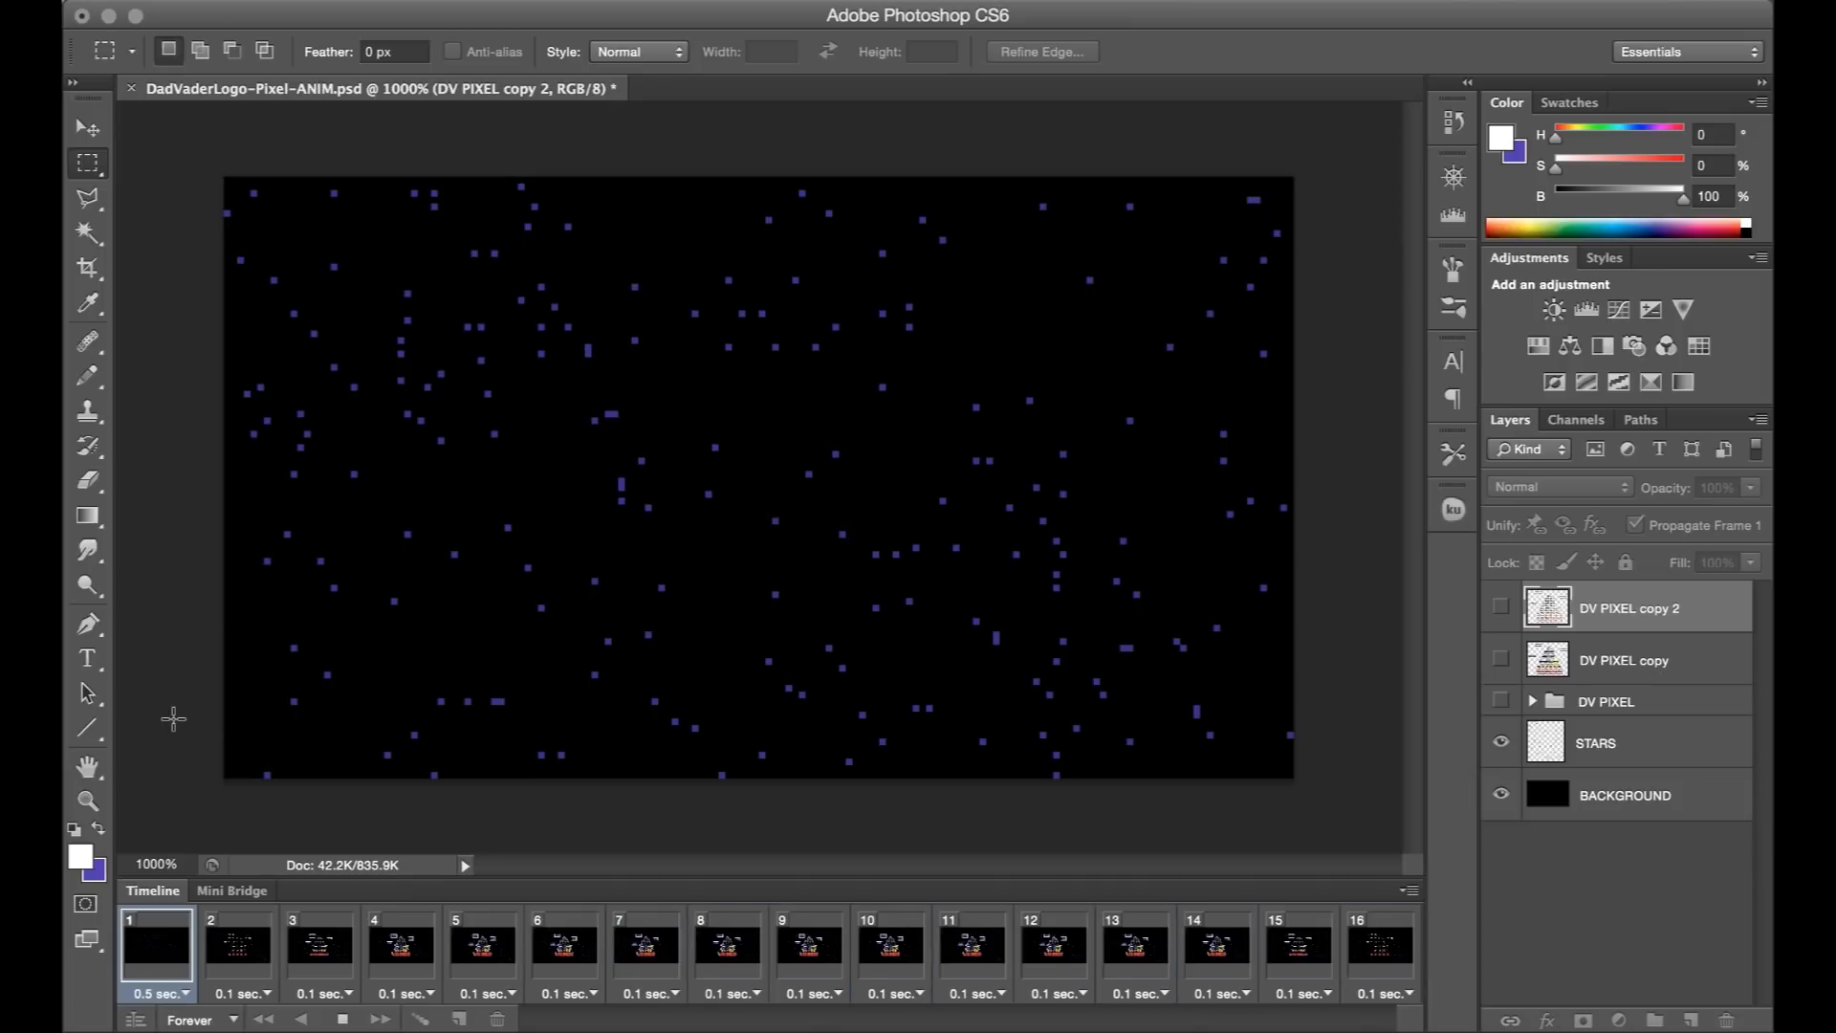
{"action": "left_click", "coordinate": [1218, 950]}
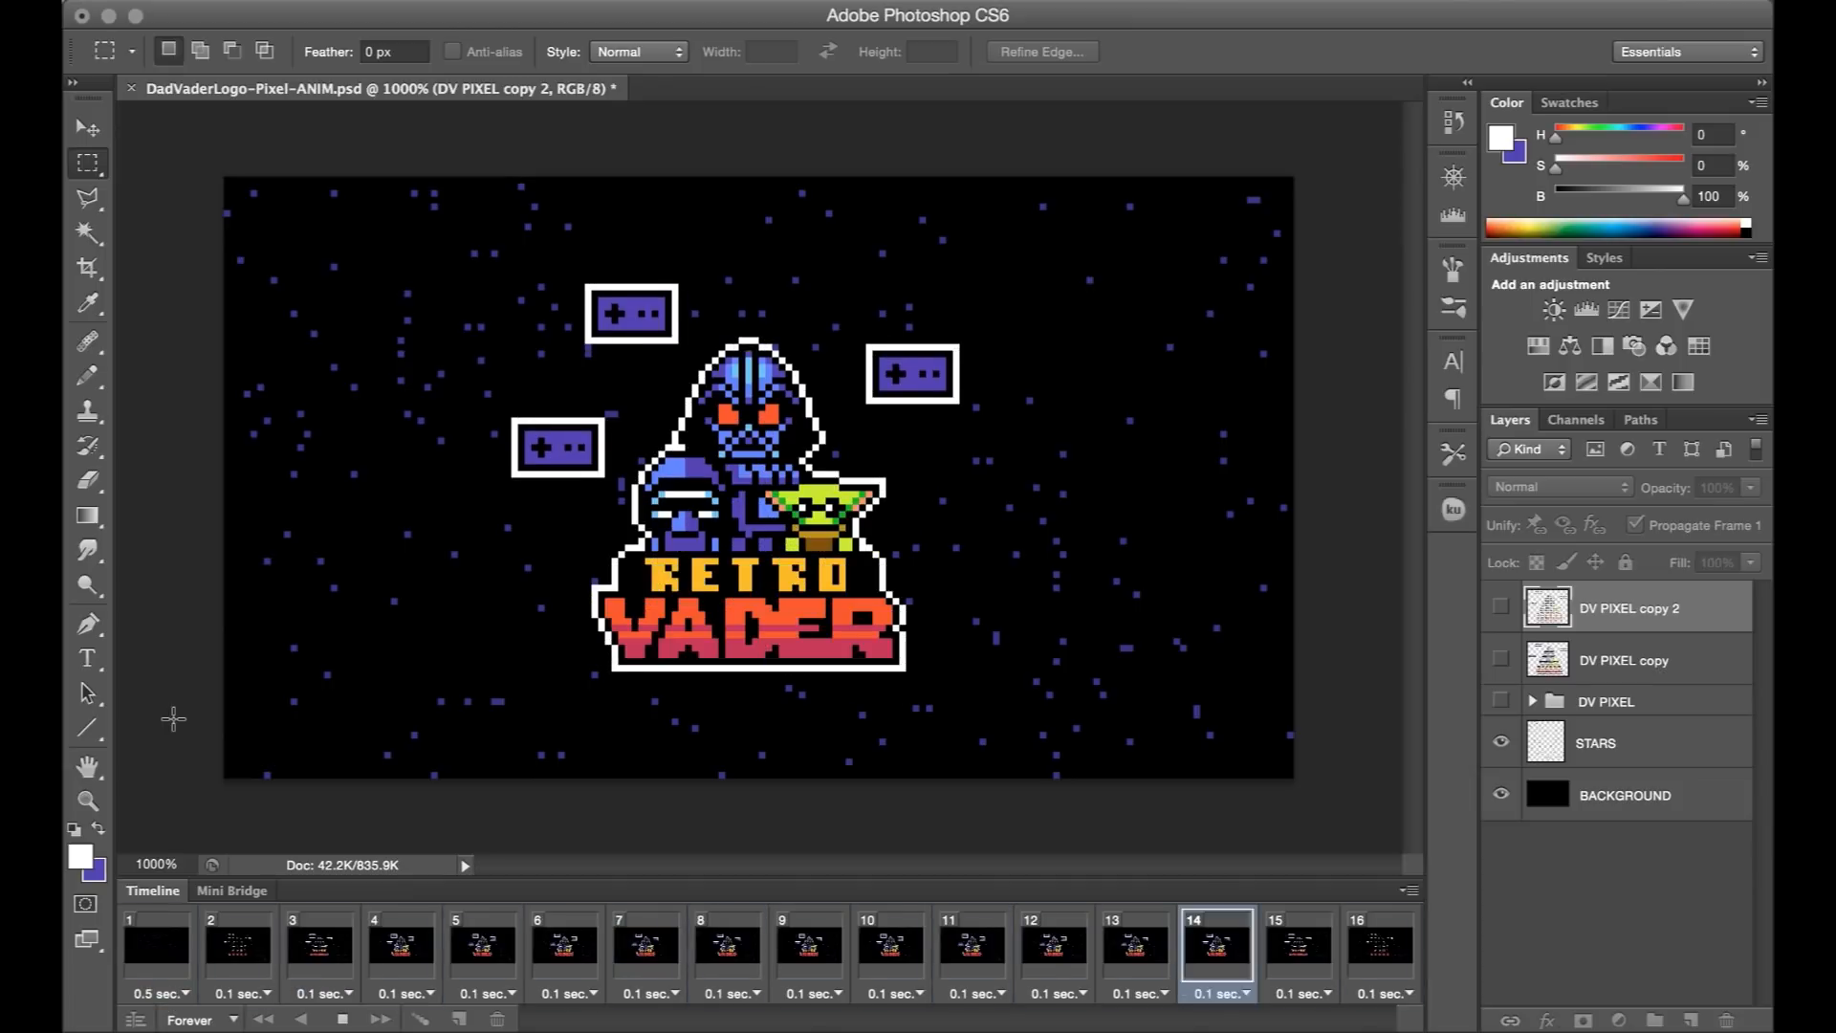